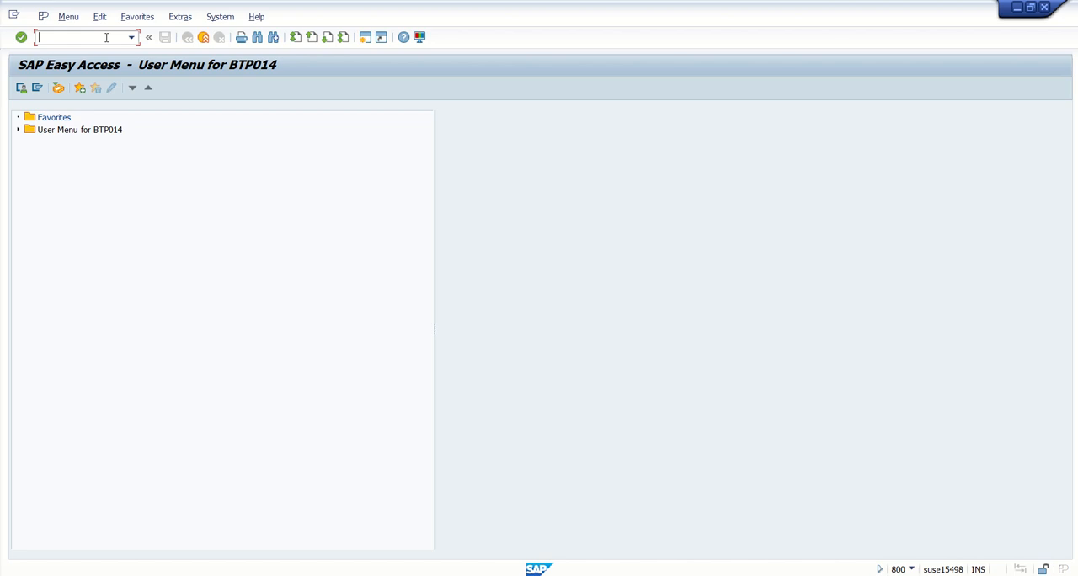
- Launch the Gateway Service Builder via transaction SEGW
text(segw)
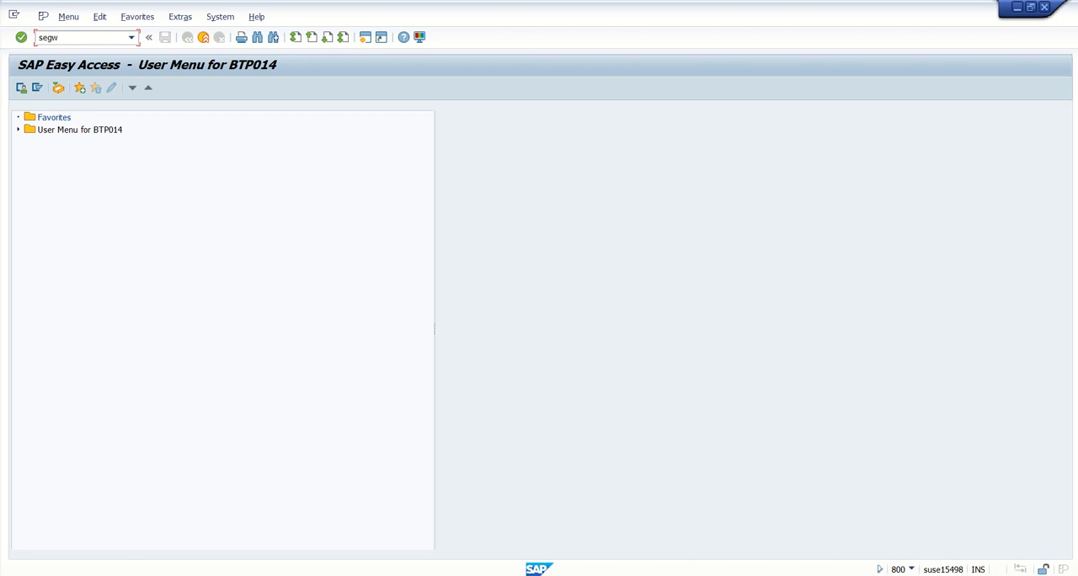
key(Enter)
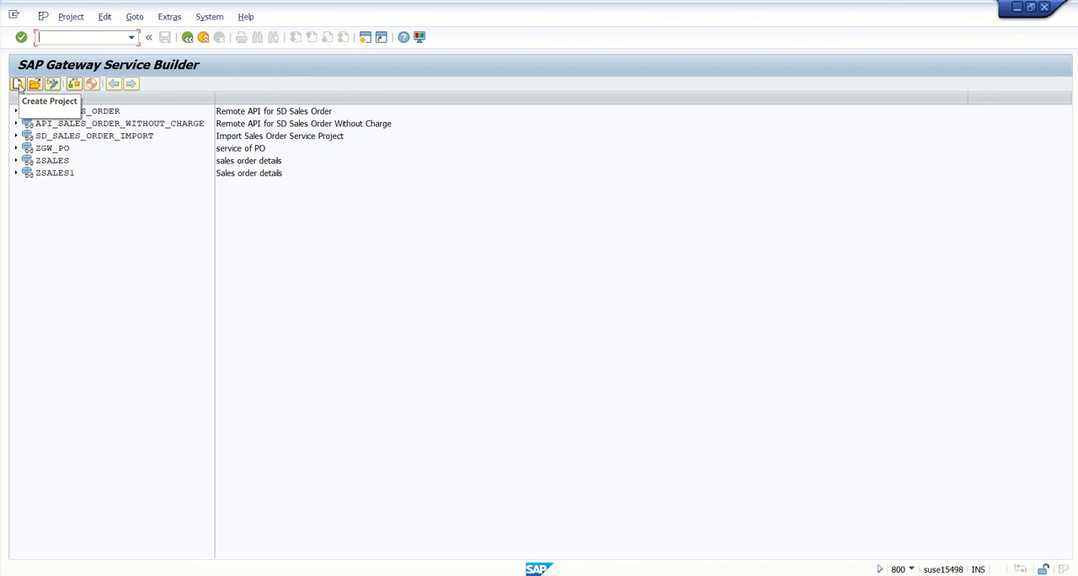
- Create project ZK_SALES described 'Sales order odata' and save it as a local object
click(17, 82)
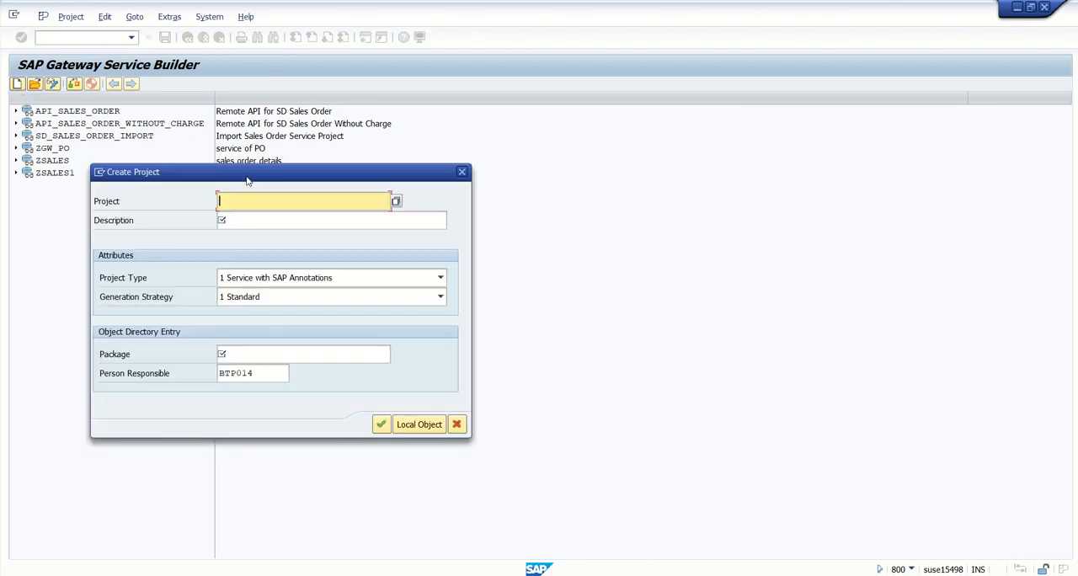
text(ZR)
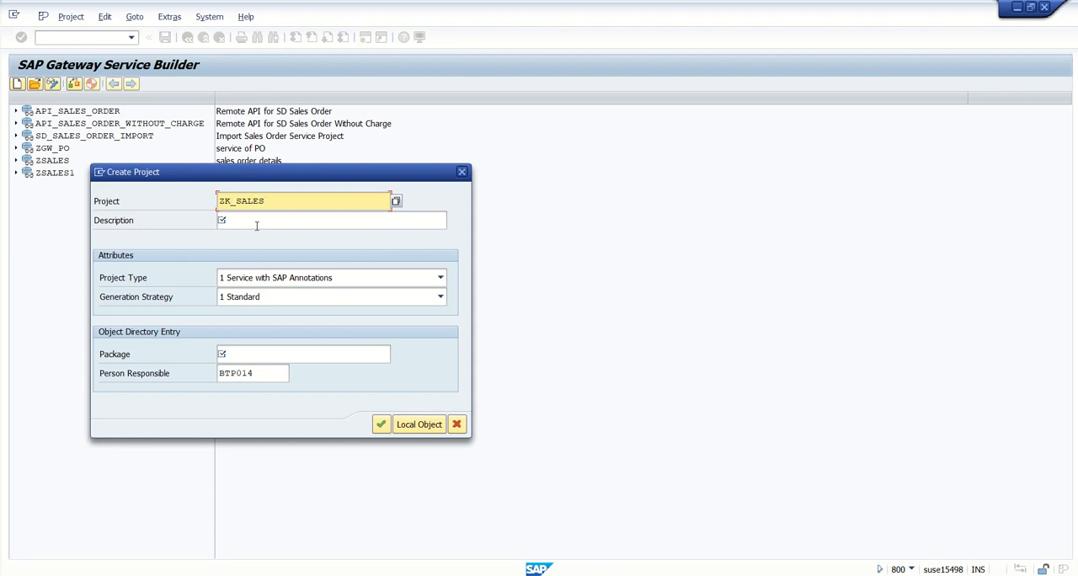
text(Sales)
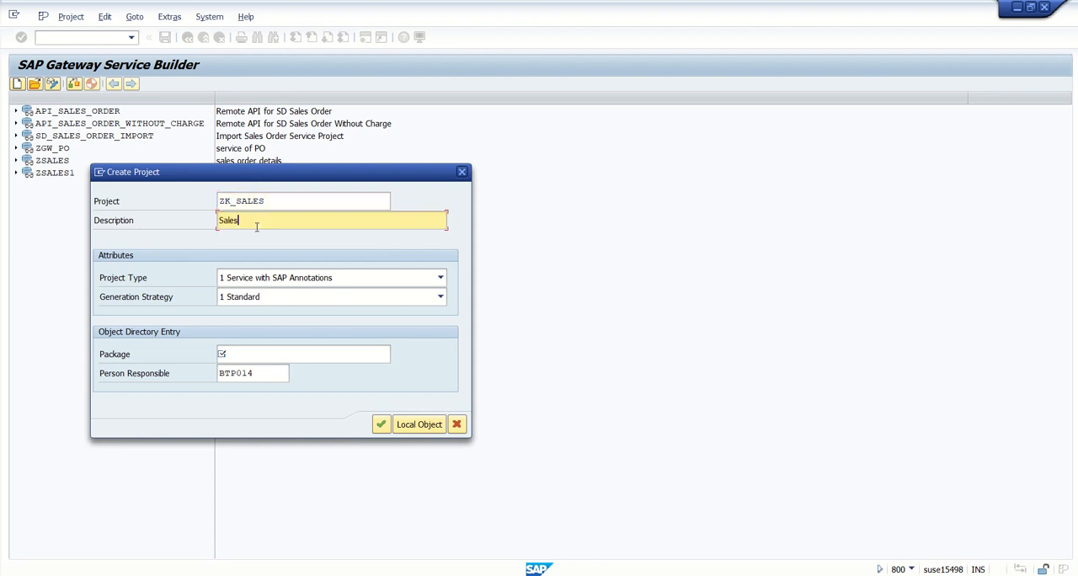
text(order)
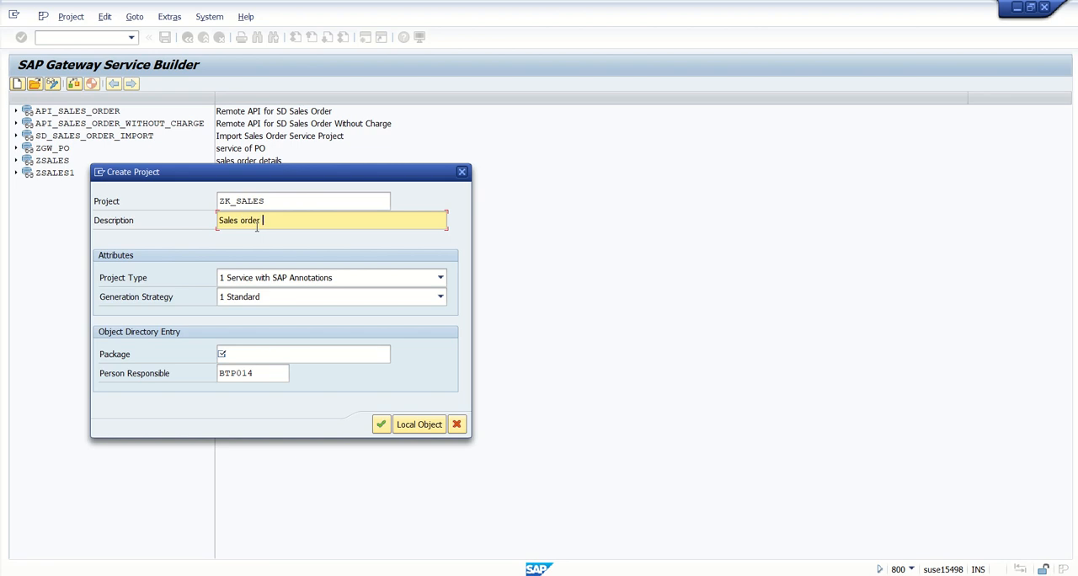
text(odata)
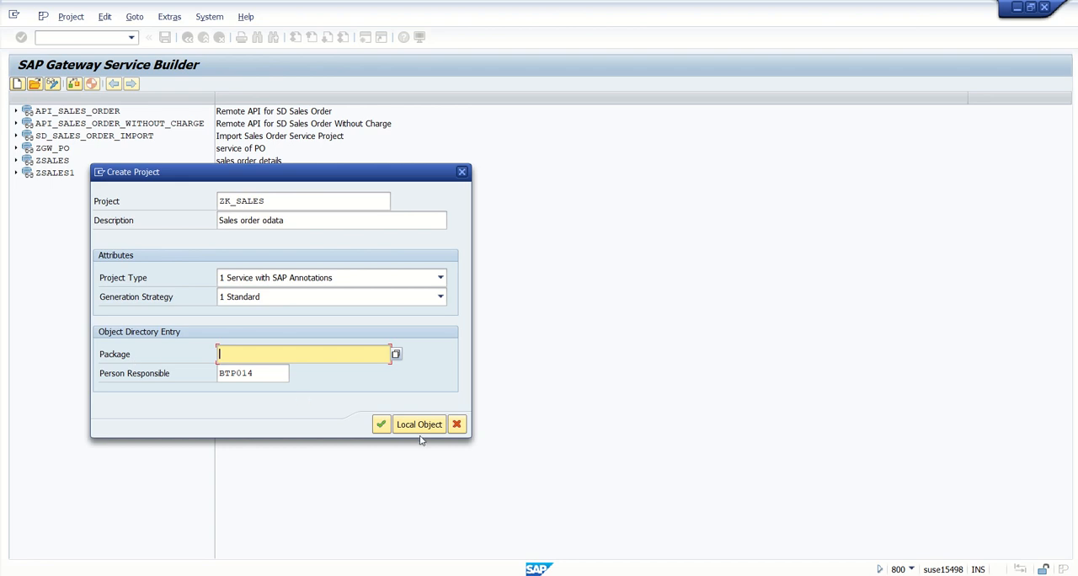
click(418, 424)
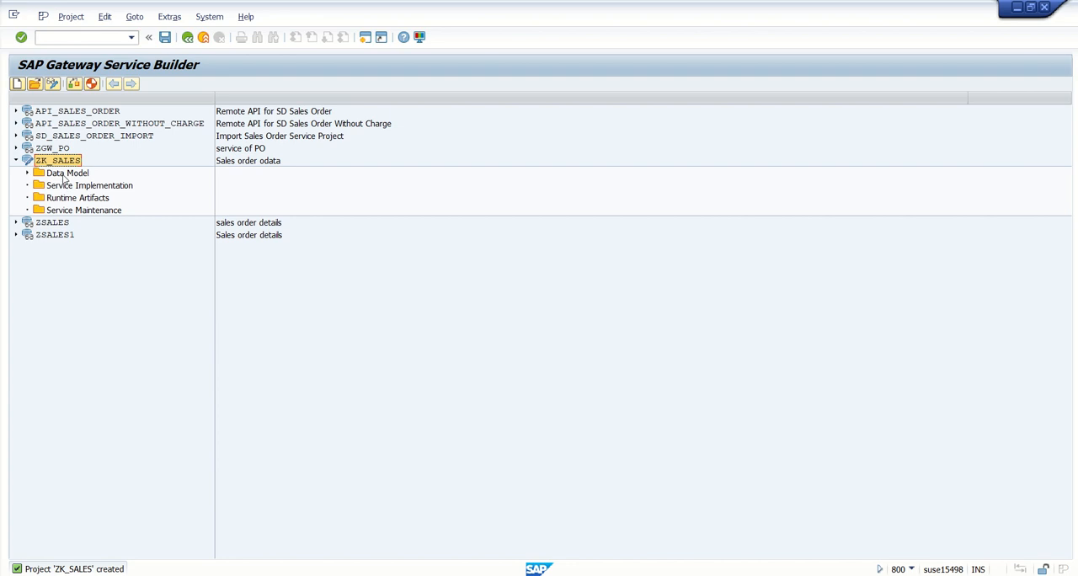
- Import DDIC structure vbak as entity type zsoheader and proceed to field selection
right_click(68, 174)
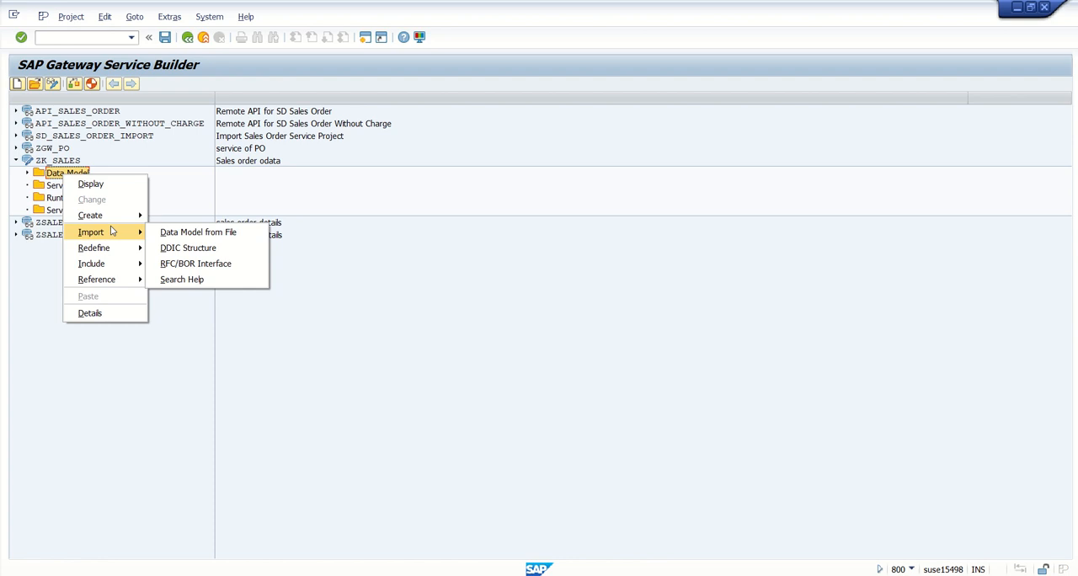
mouse_move(189, 247)
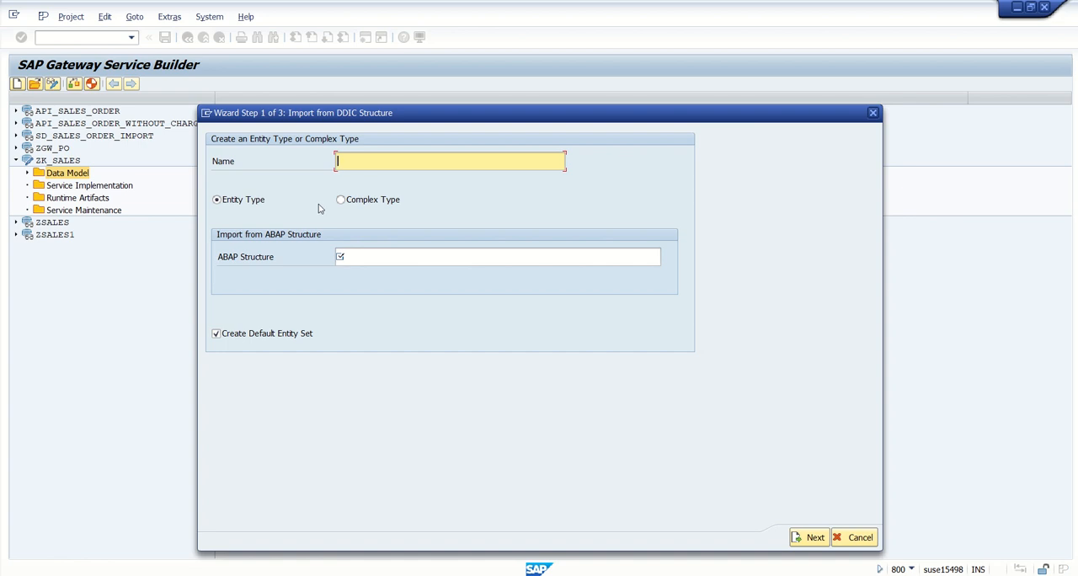
click(449, 161)
text(zsoheader)
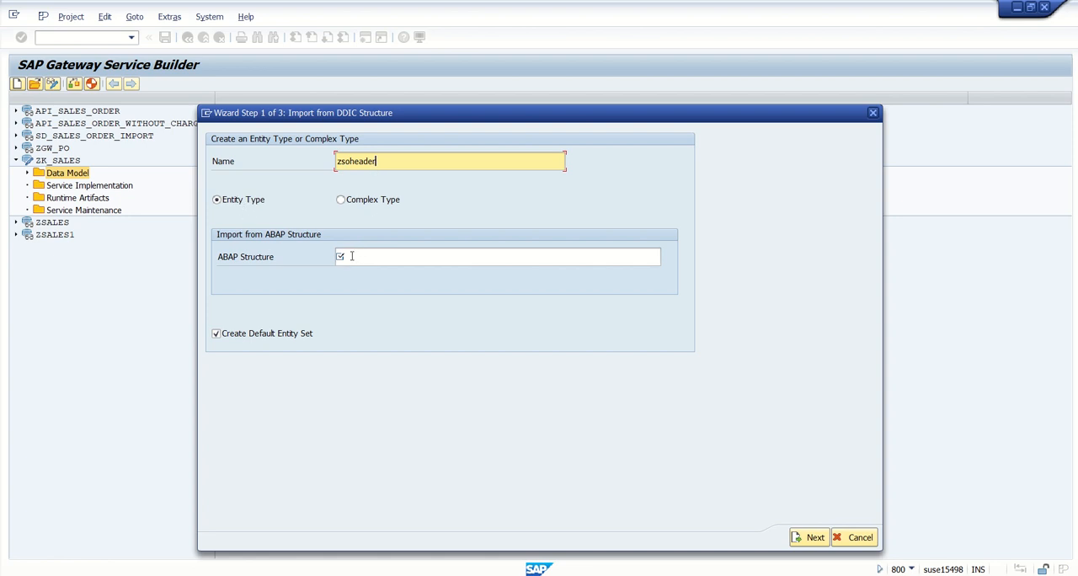
text(vbak)
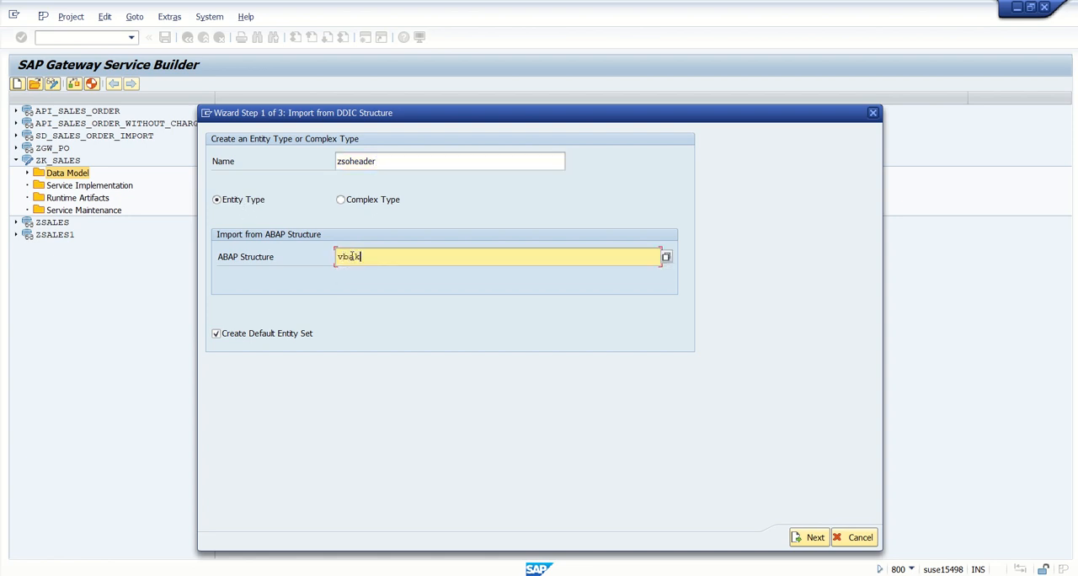
mouse_move(552, 368)
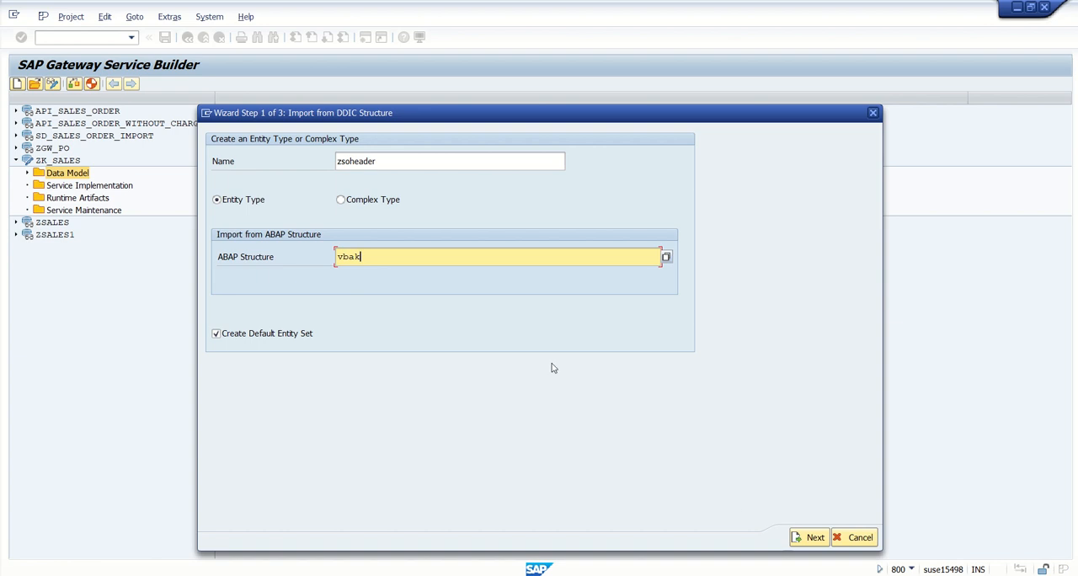
mouse_move(216, 347)
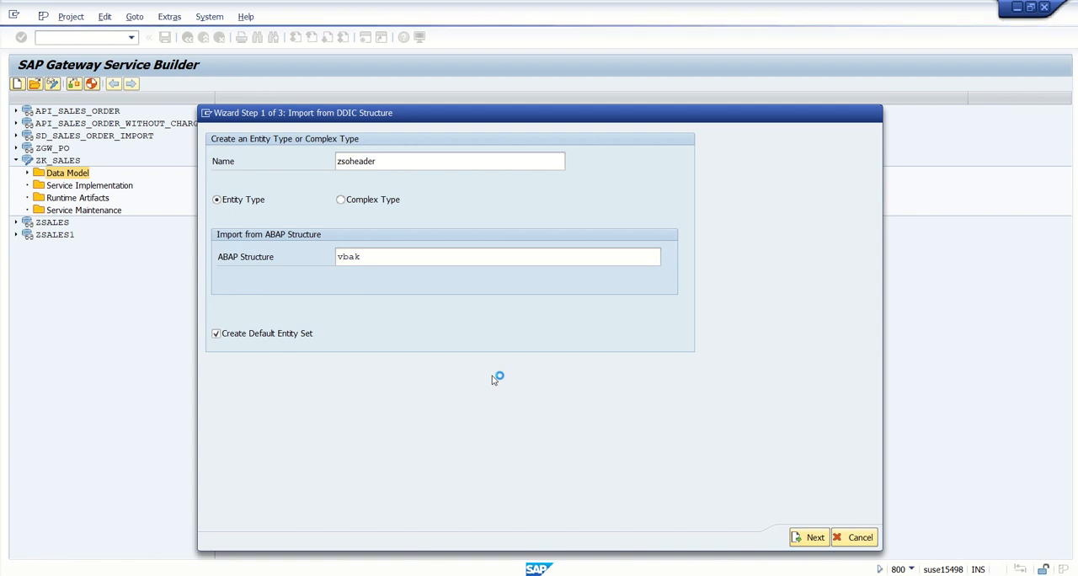
click(808, 536)
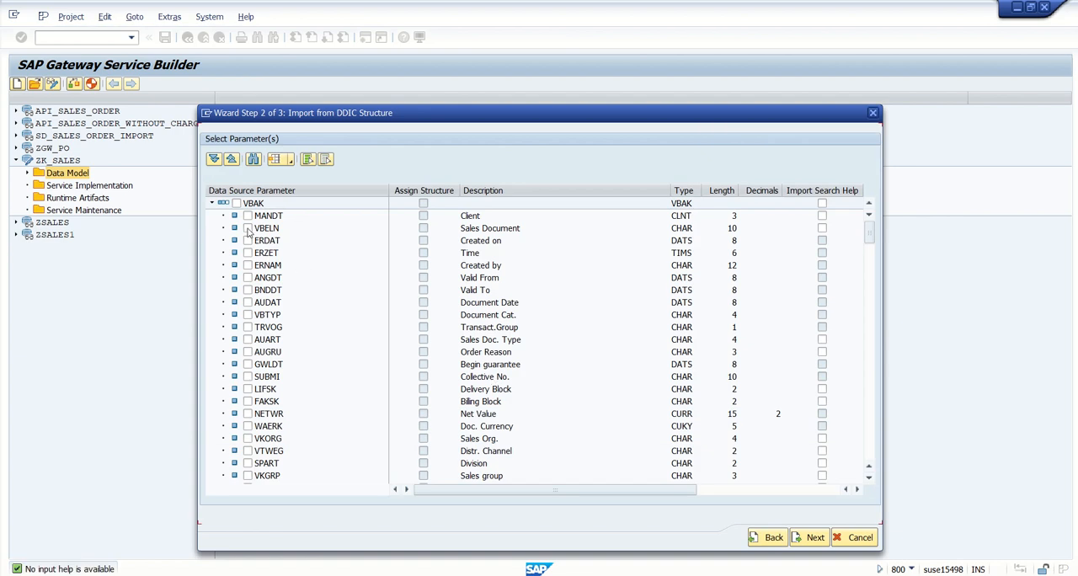
- Select fields VBELN, ERDAT, AUART, NETWR and KUNNR for zsoheader and continue
click(245, 227)
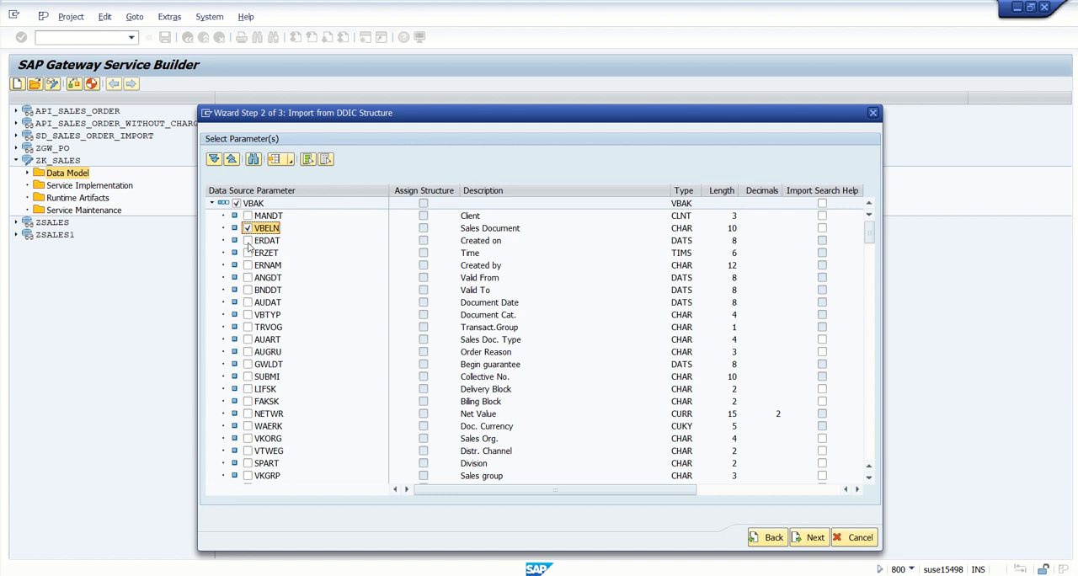
click(247, 239)
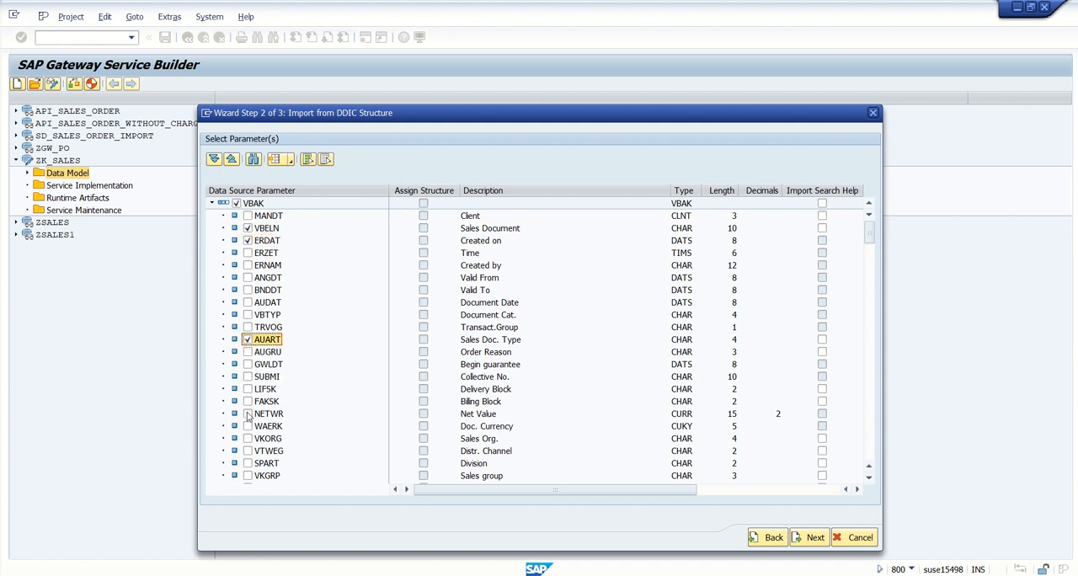
scroll(down, 3)
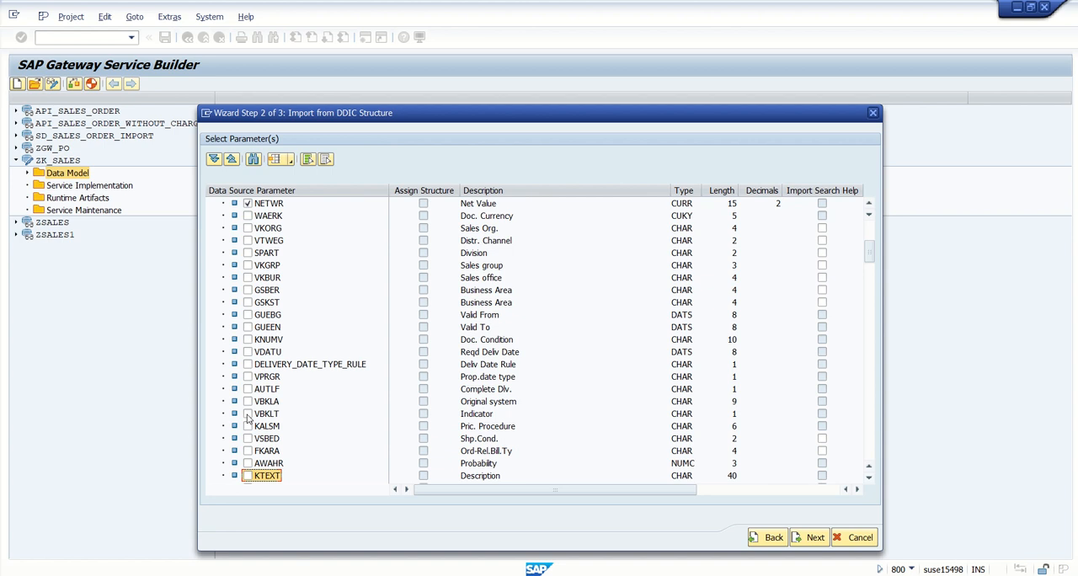
scroll(down, 3)
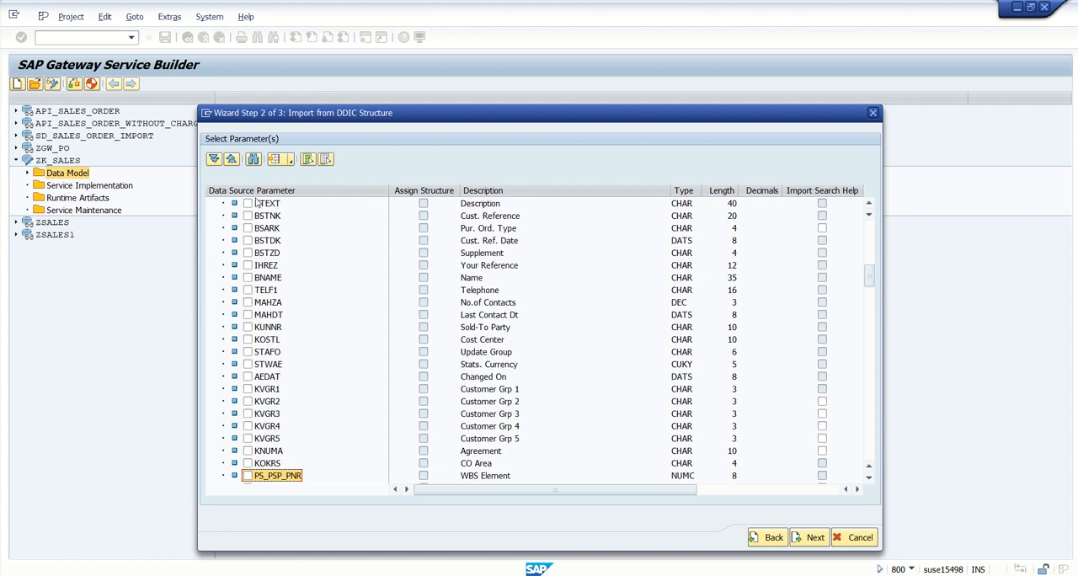
click(253, 158)
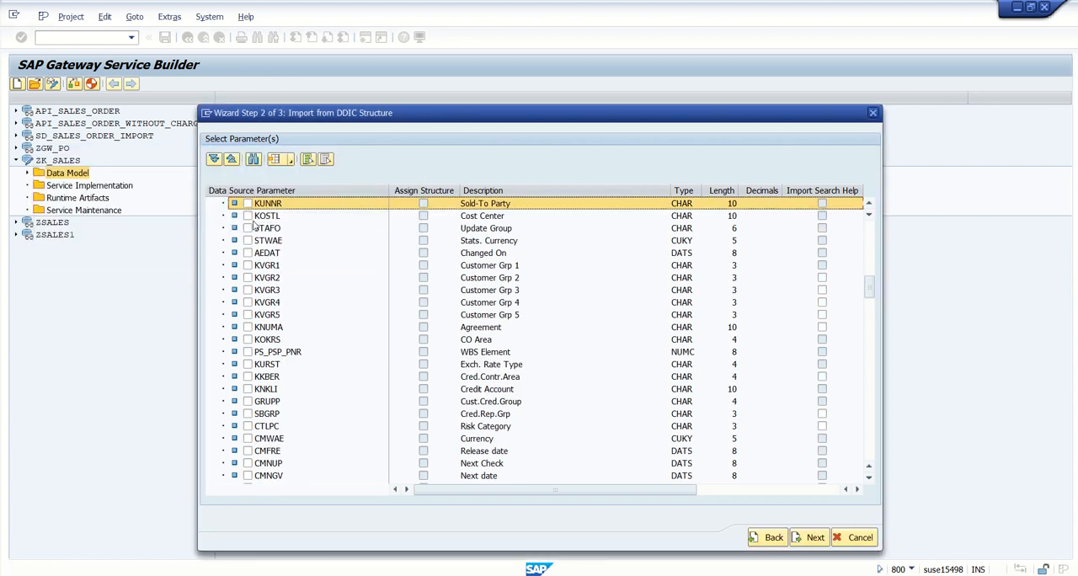
click(248, 203)
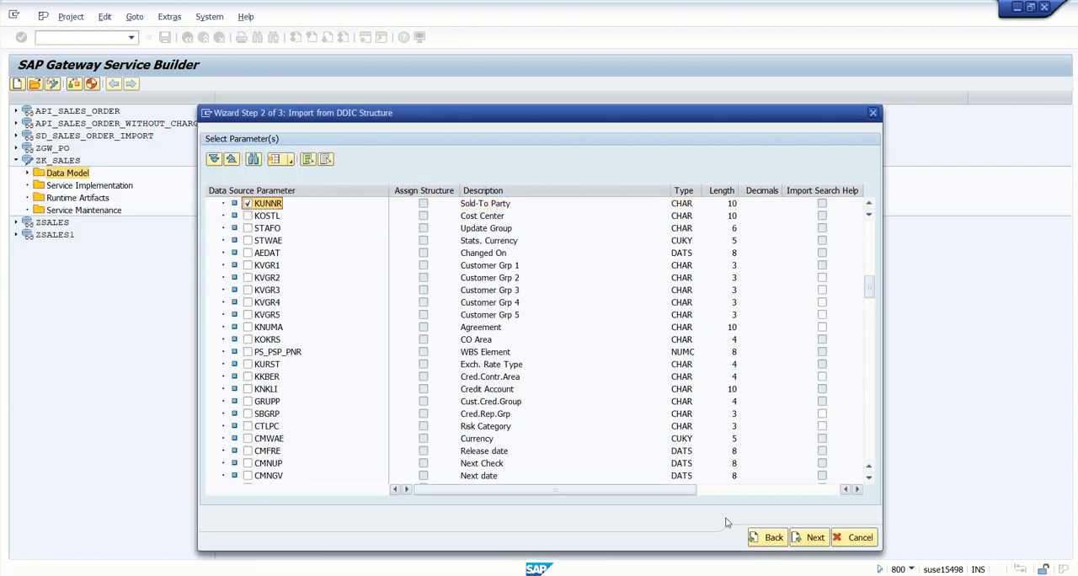
click(808, 536)
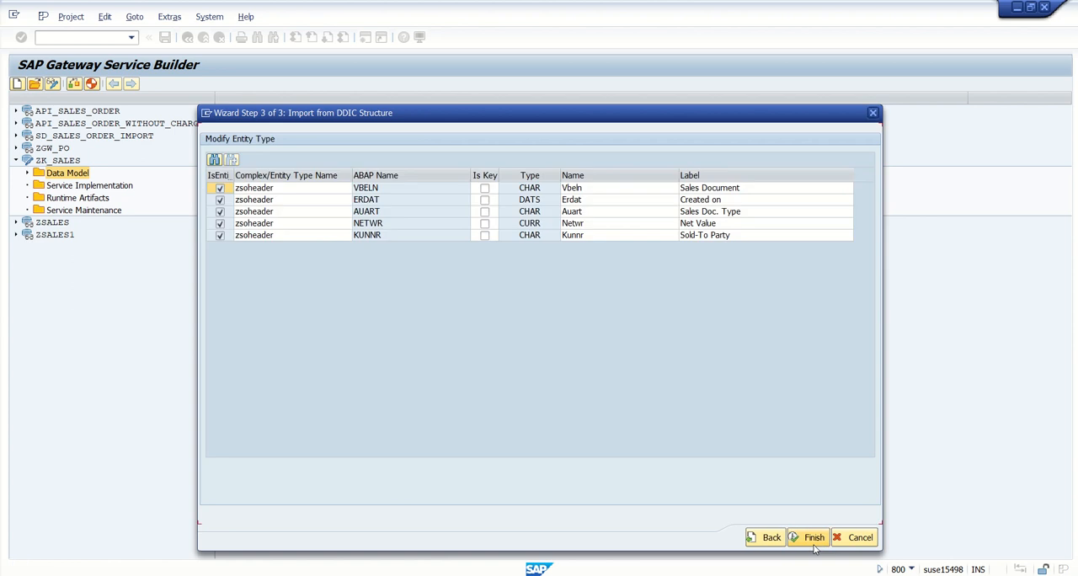
mouse_move(392, 200)
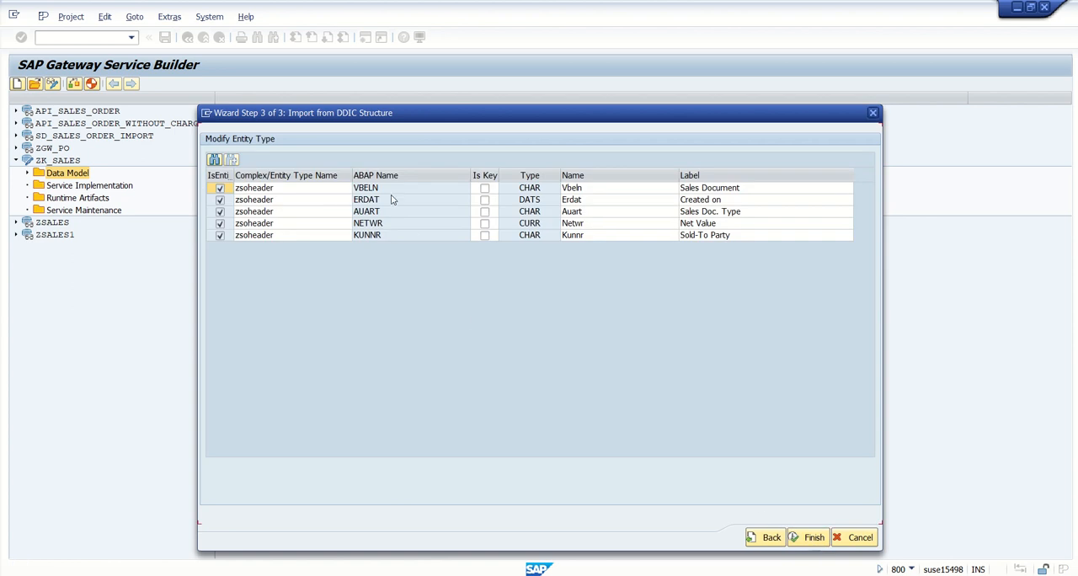
mouse_move(401, 246)
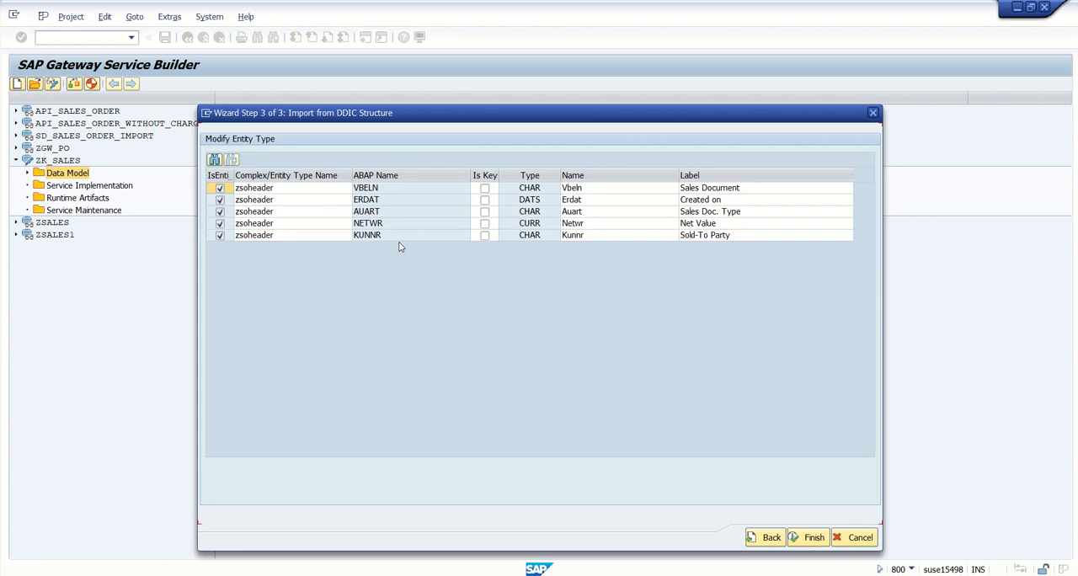
mouse_move(414, 229)
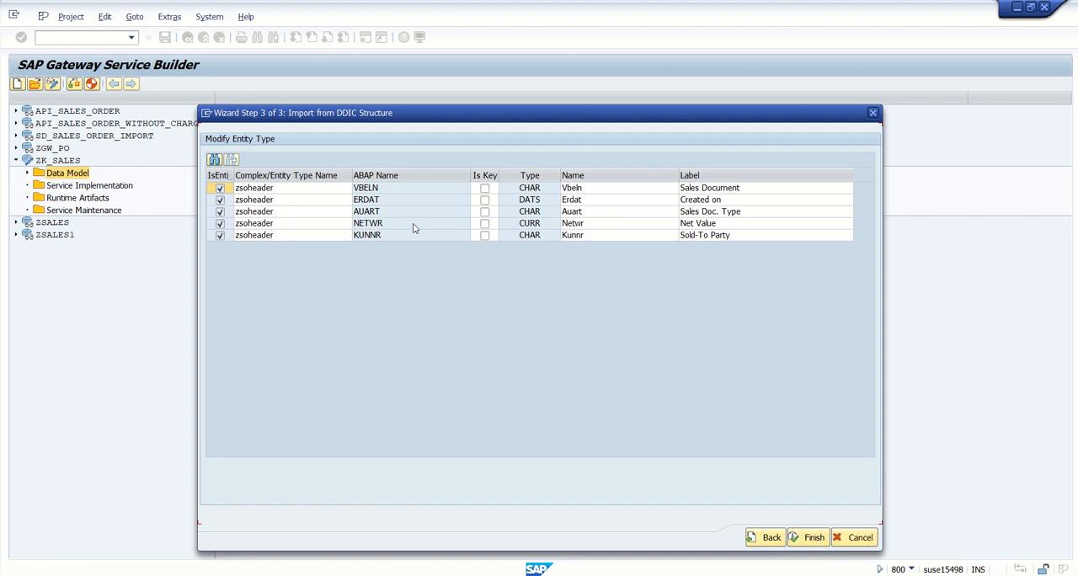
mouse_move(367, 213)
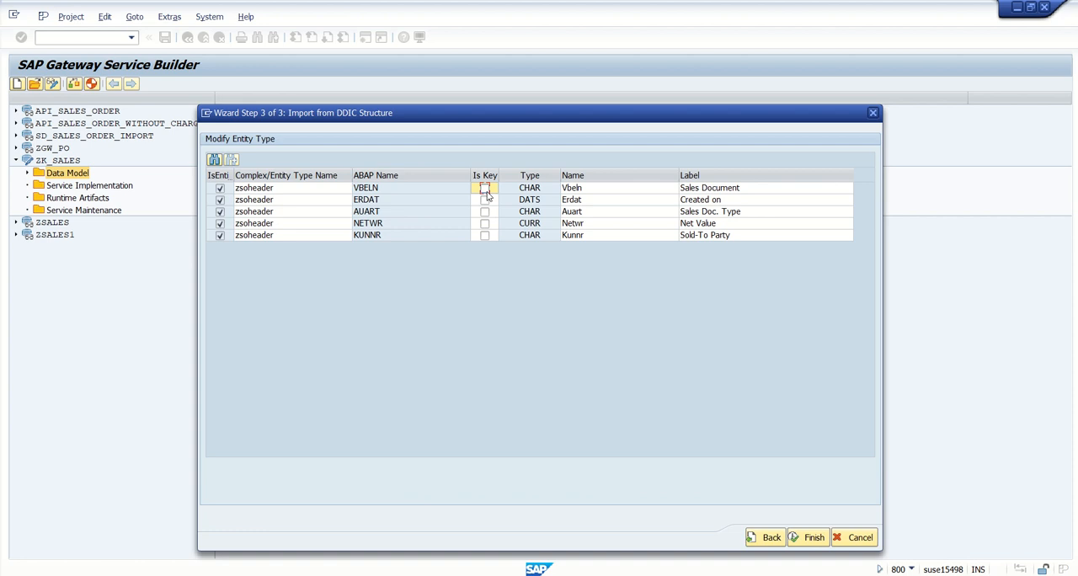
- Mark VBELN as the key property and finish the zsoheader import
click(485, 186)
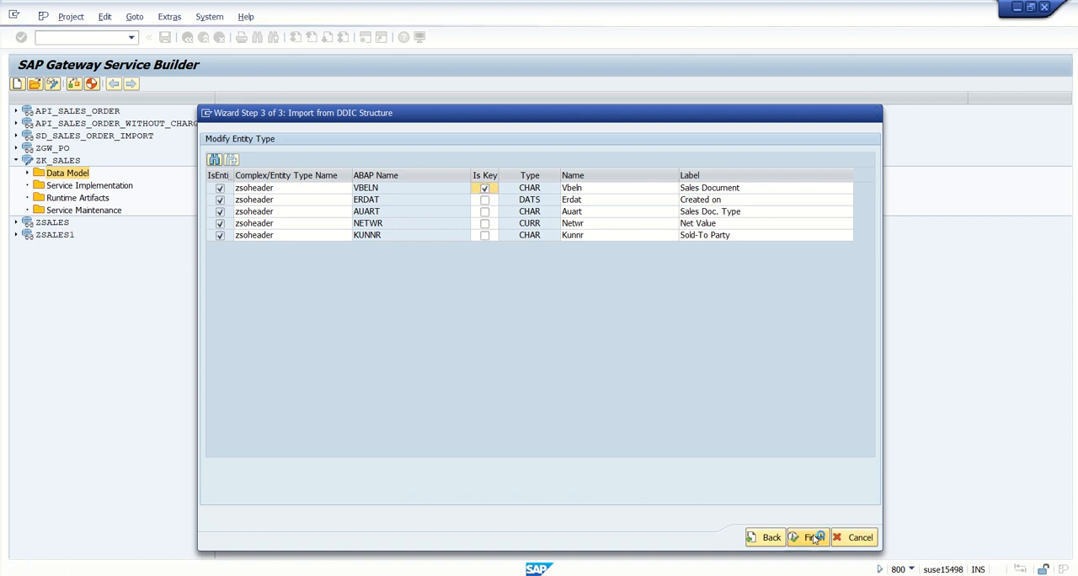
click(808, 535)
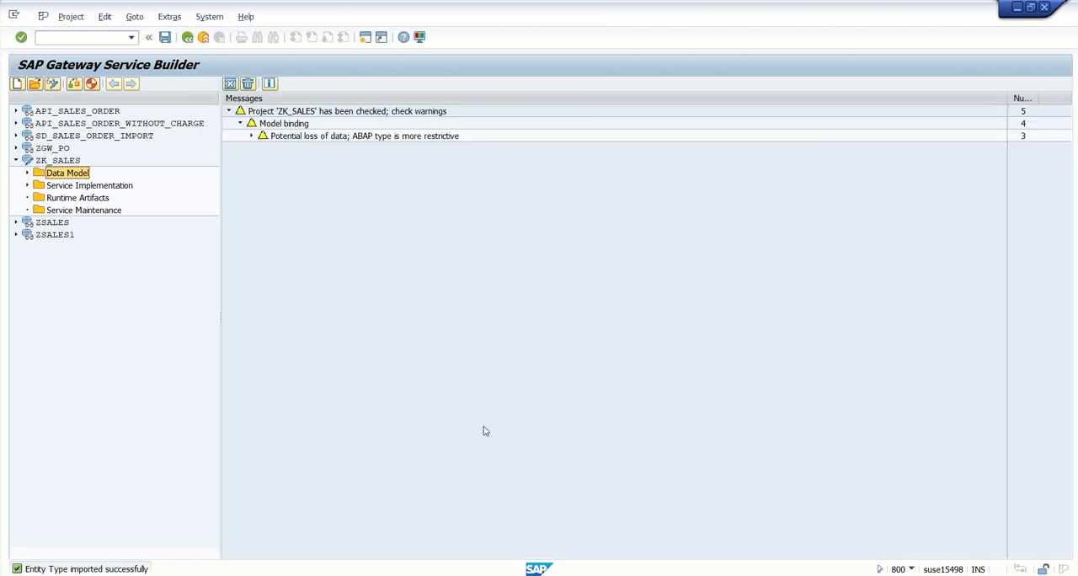
- Expand the data model to show zsoheader and zsoheaderSet, then start runtime object generation
click(27, 174)
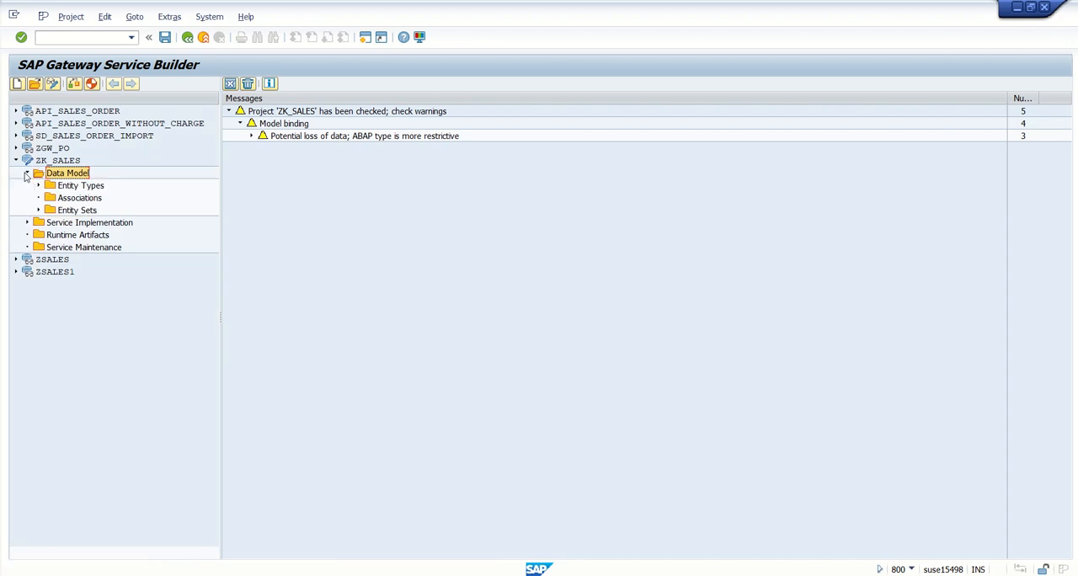
click(38, 185)
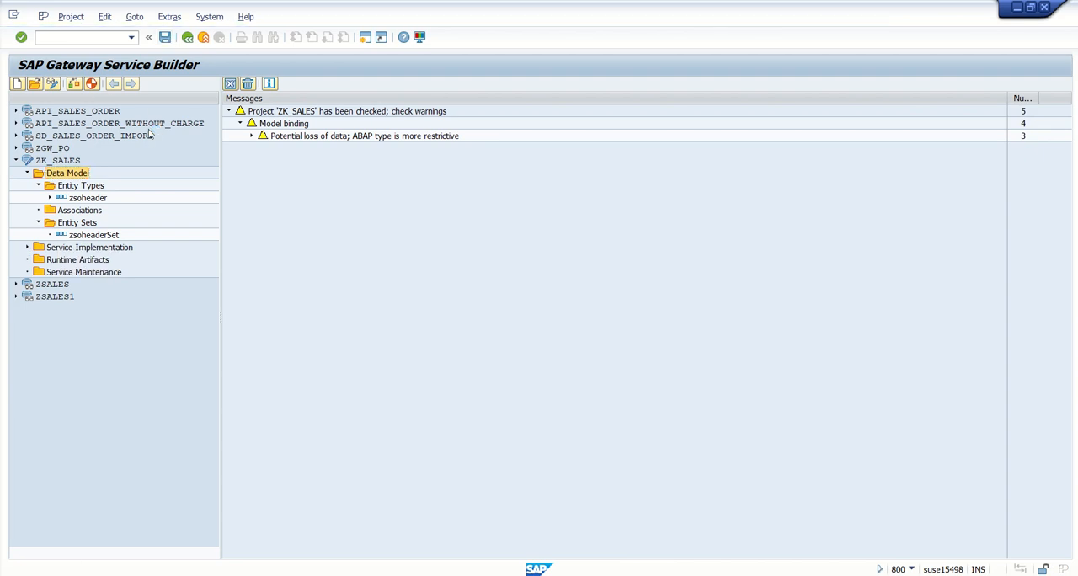
click(118, 86)
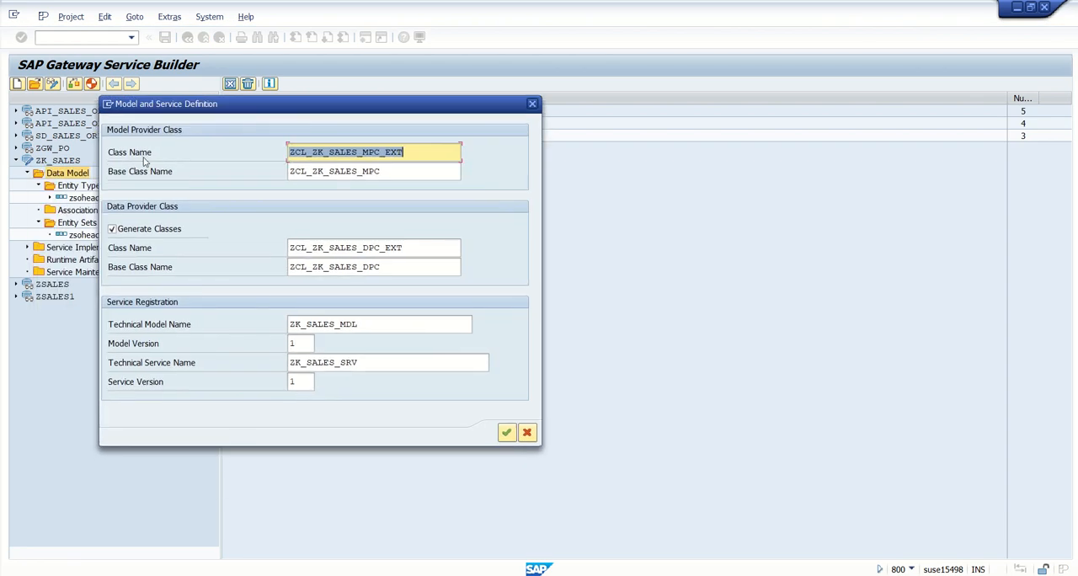
mouse_move(401, 217)
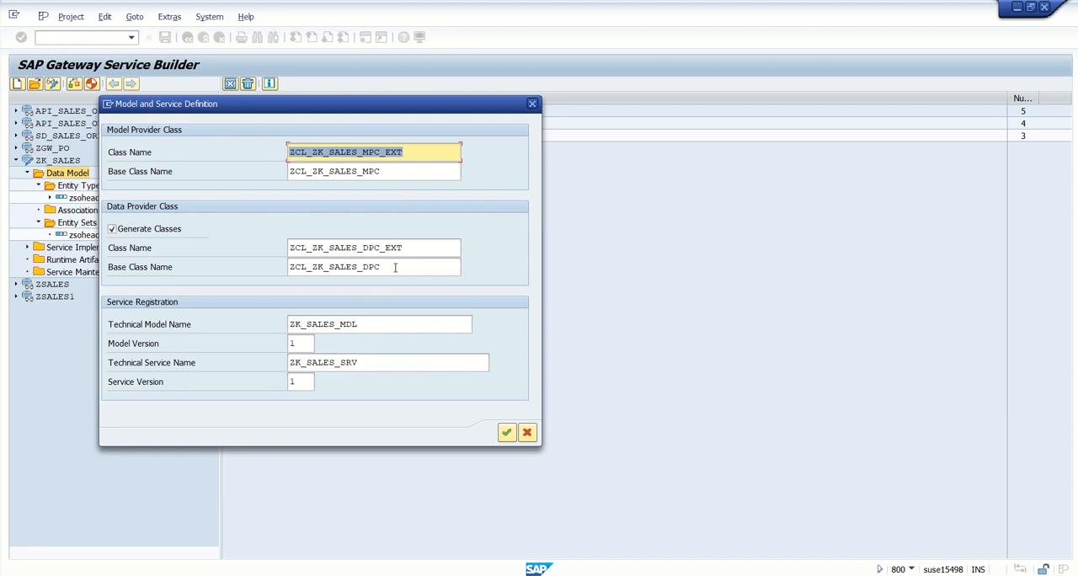
- Accept the proposed classes and service ZK_SALES_SRV and save them as local objects
click(388, 362)
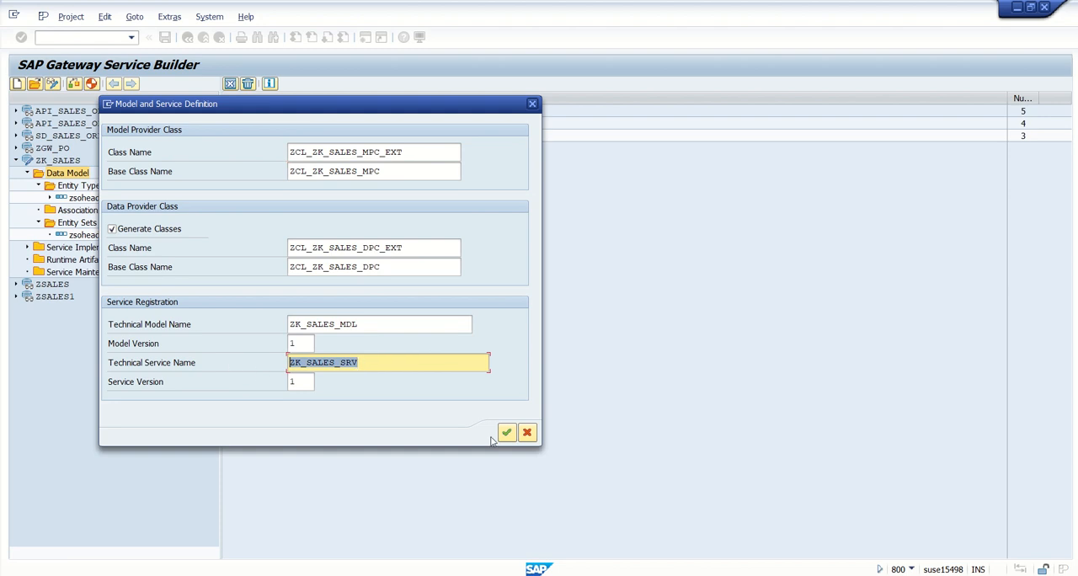
click(505, 431)
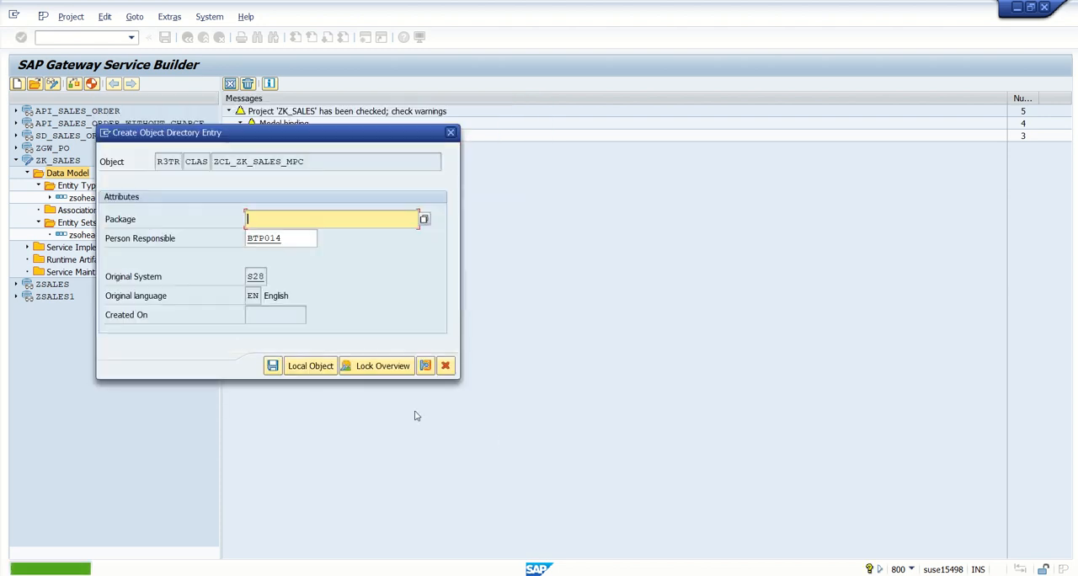
click(310, 366)
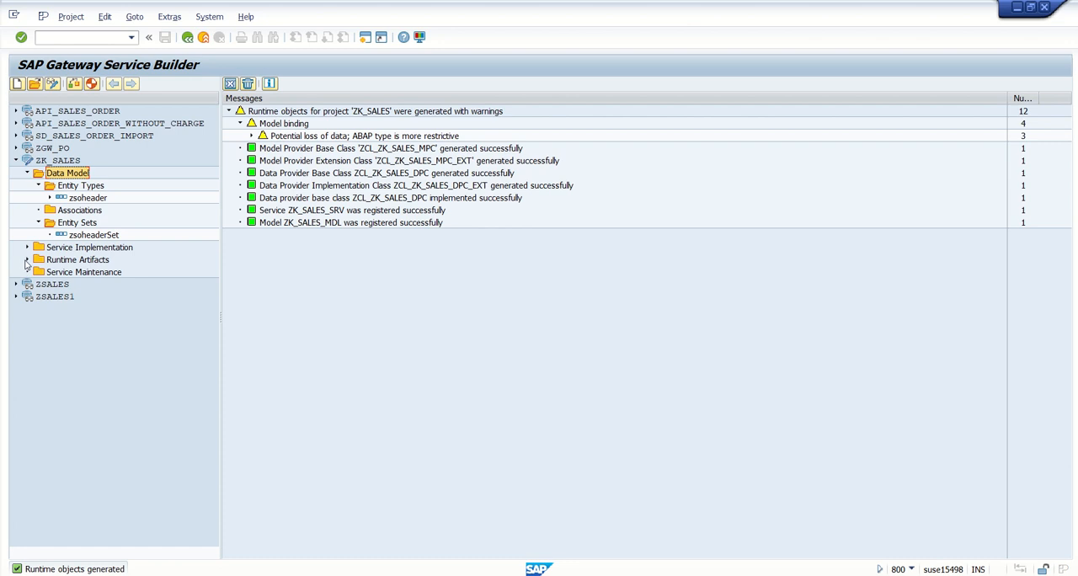
- Open class ZCL_ZK_SALES_DPC_EXT from the runtime artifacts in the Class Builder
click(27, 260)
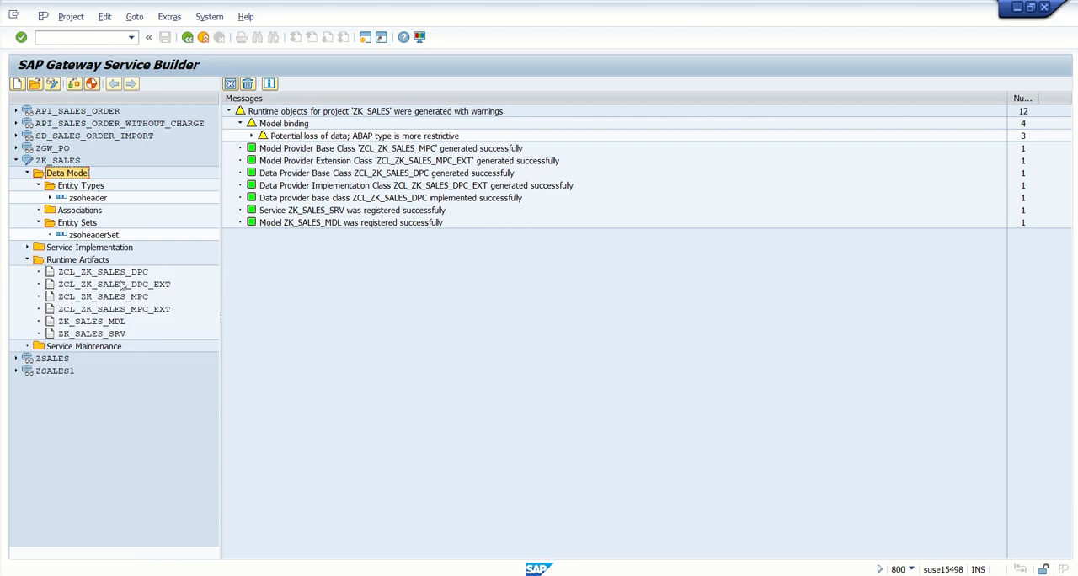
click(114, 283)
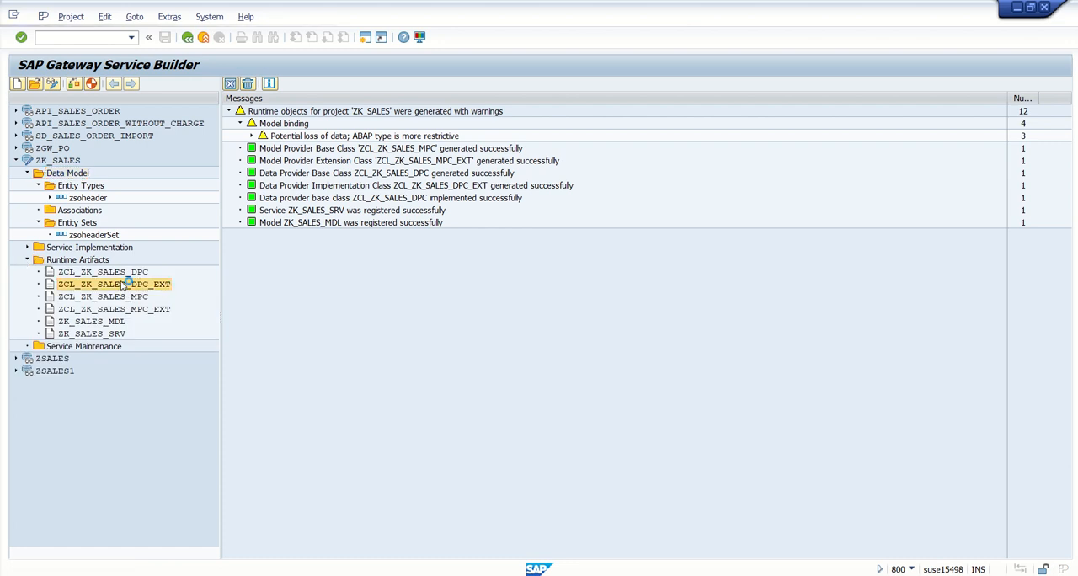
double_click(113, 283)
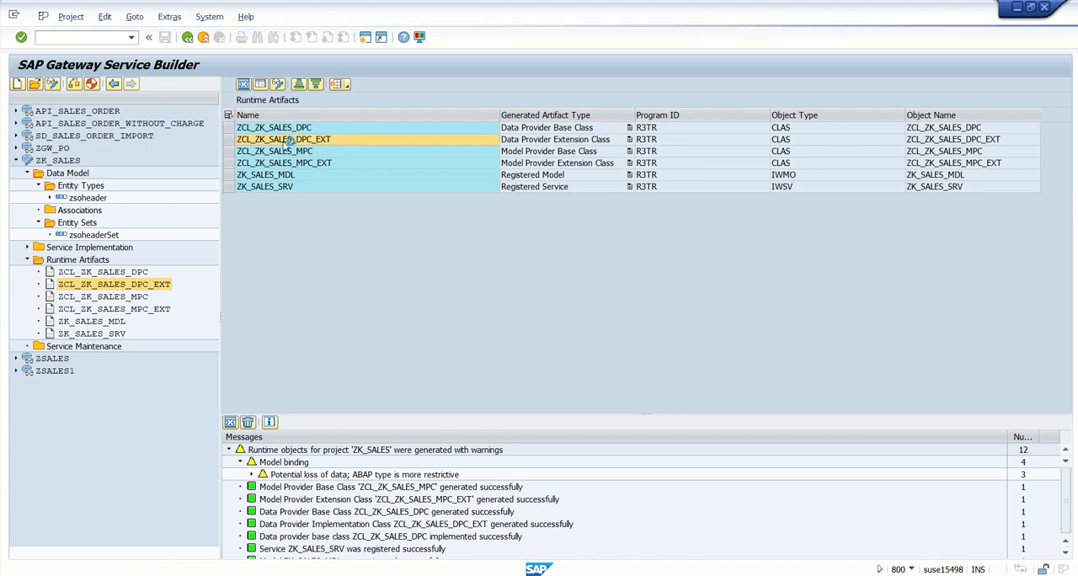
double_click(283, 138)
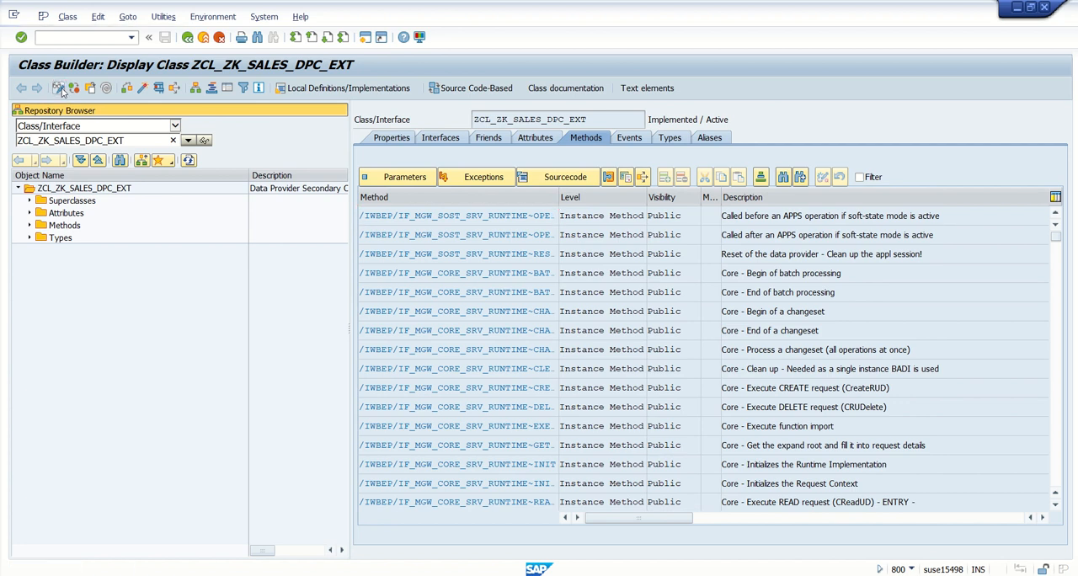
- Switch ZCL_ZK_SALES_DPC_EXT into change mode
click(60, 91)
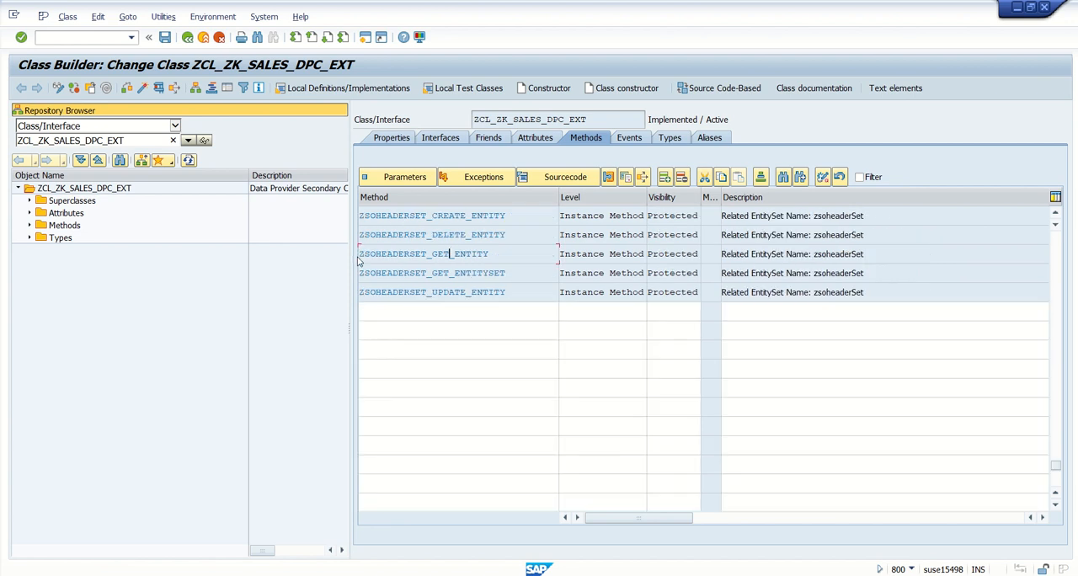
mouse_move(401, 268)
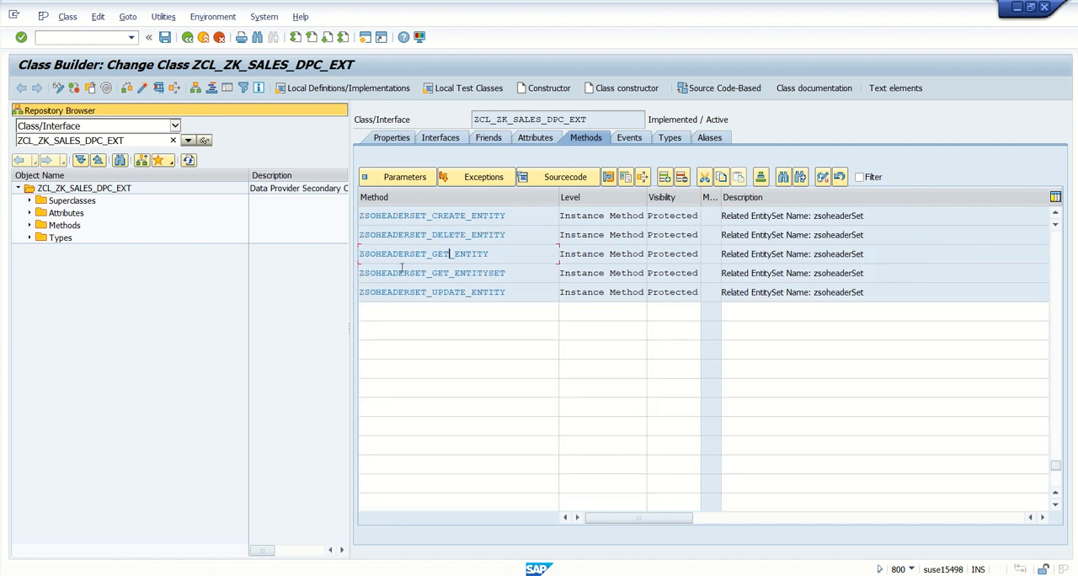
mouse_move(425, 273)
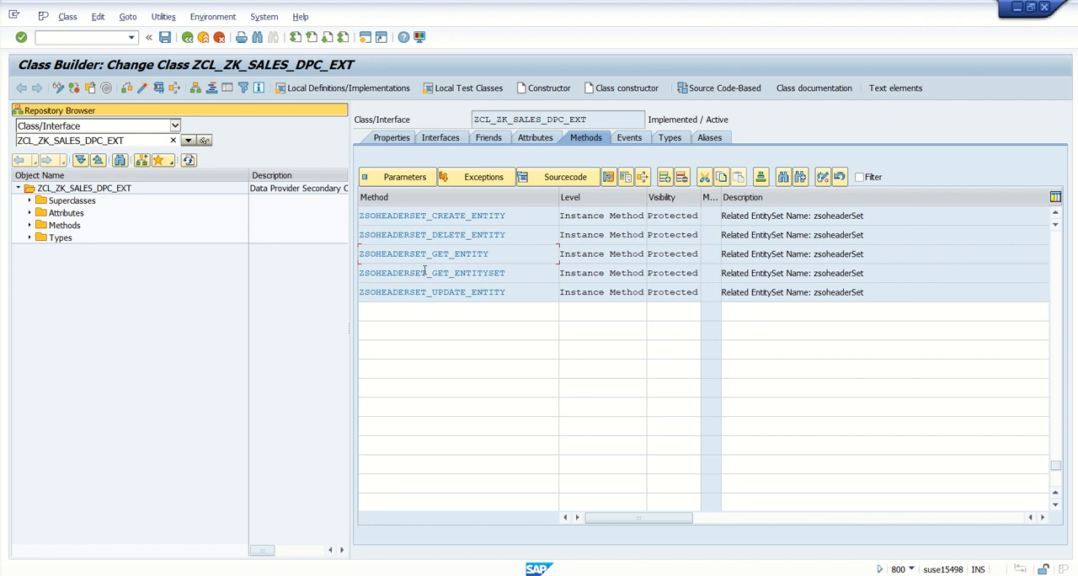
mouse_move(401, 274)
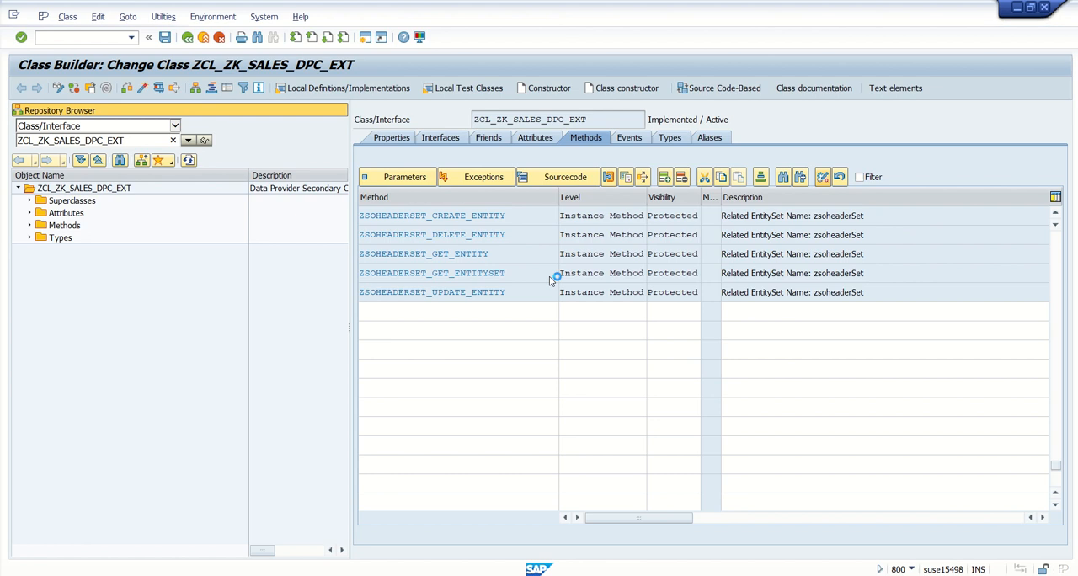
- Code ZSOHEADERSET_GET_ENTITYSET to select vbak into corresponding fields of table et_entityset up to 10 rows
double_click(431, 272)
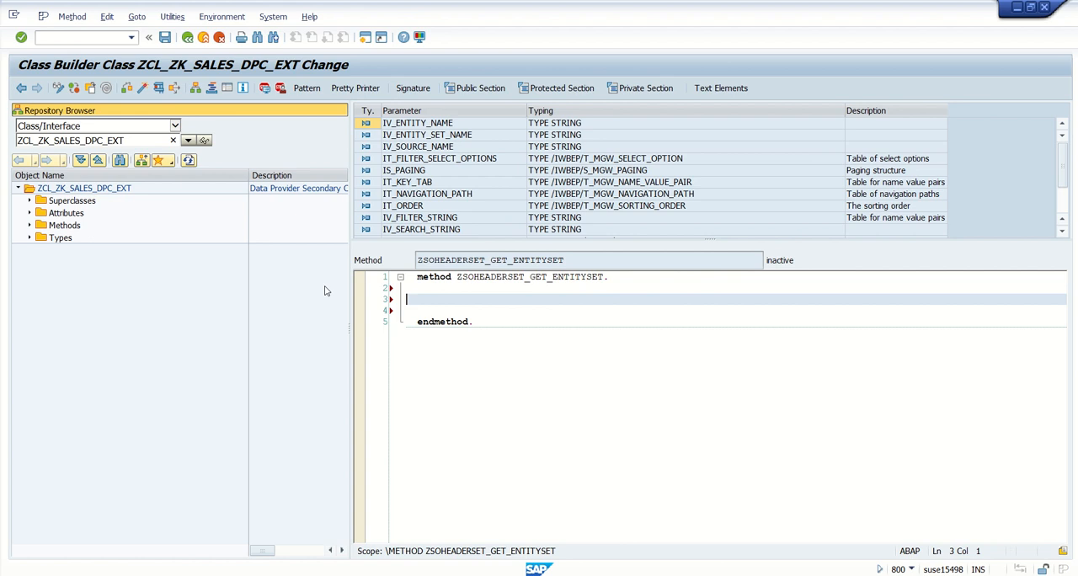
key(Ctrl+S)
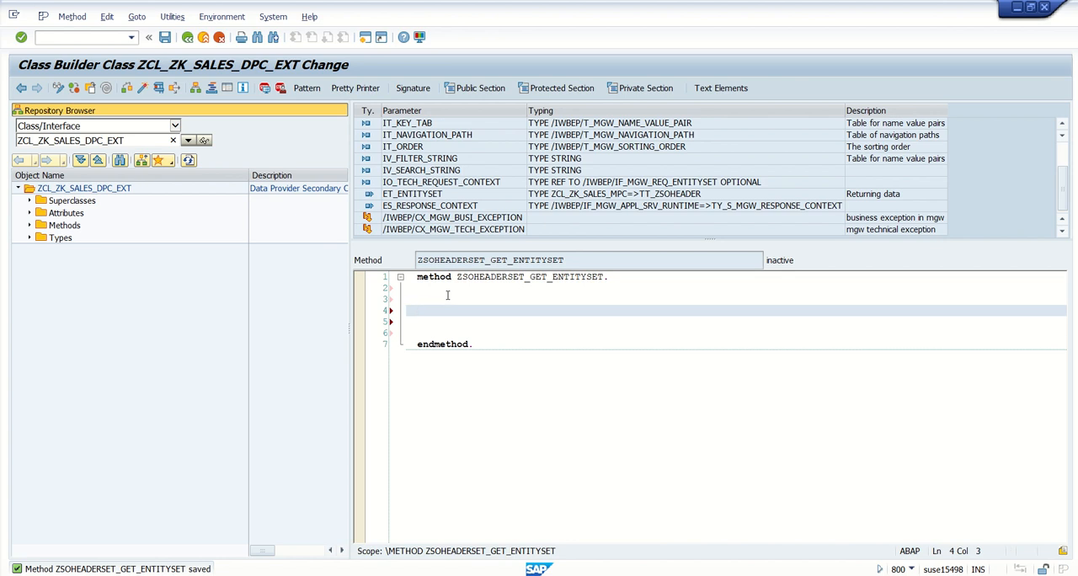
text(select * from vbak into CORRESPONDING FIELDS OF)
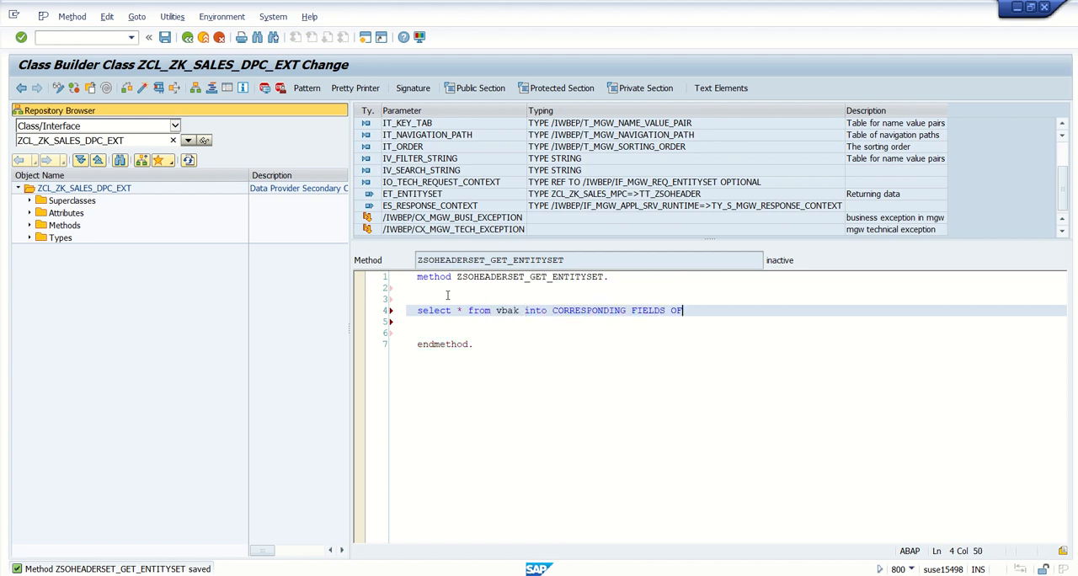
text(TABLE et_entityset)
click(741, 321)
text(UP TO 10 ROWS.)
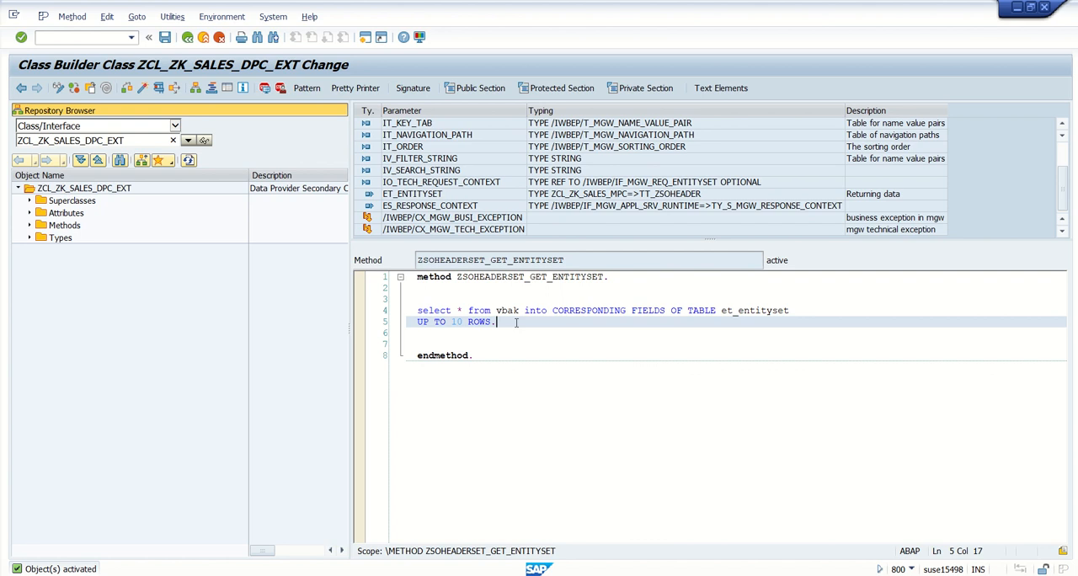
mouse_move(516, 310)
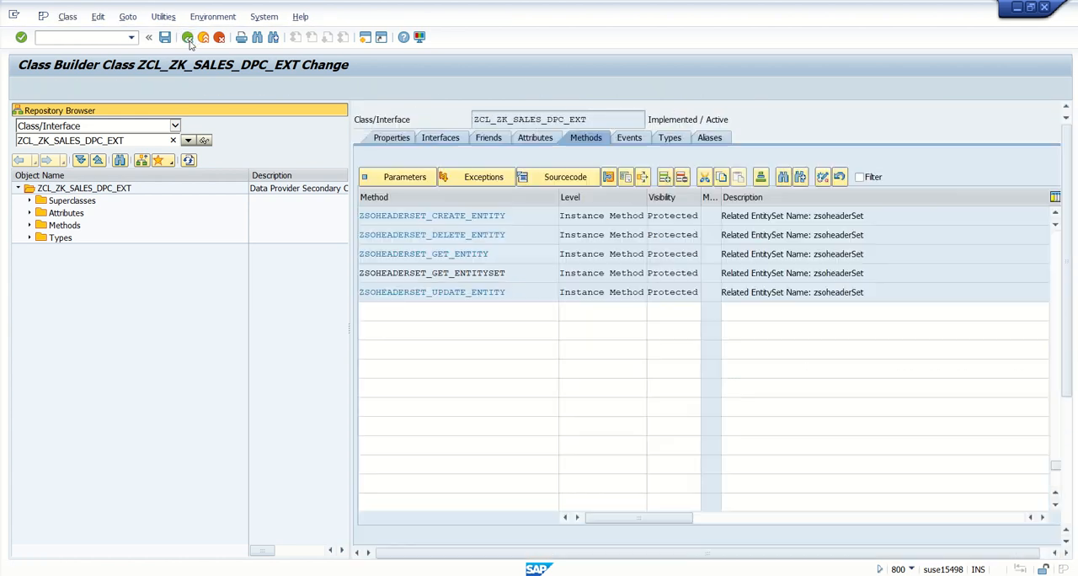
- Back out of the class and SEGW to the SAP Easy Access menu
click(188, 37)
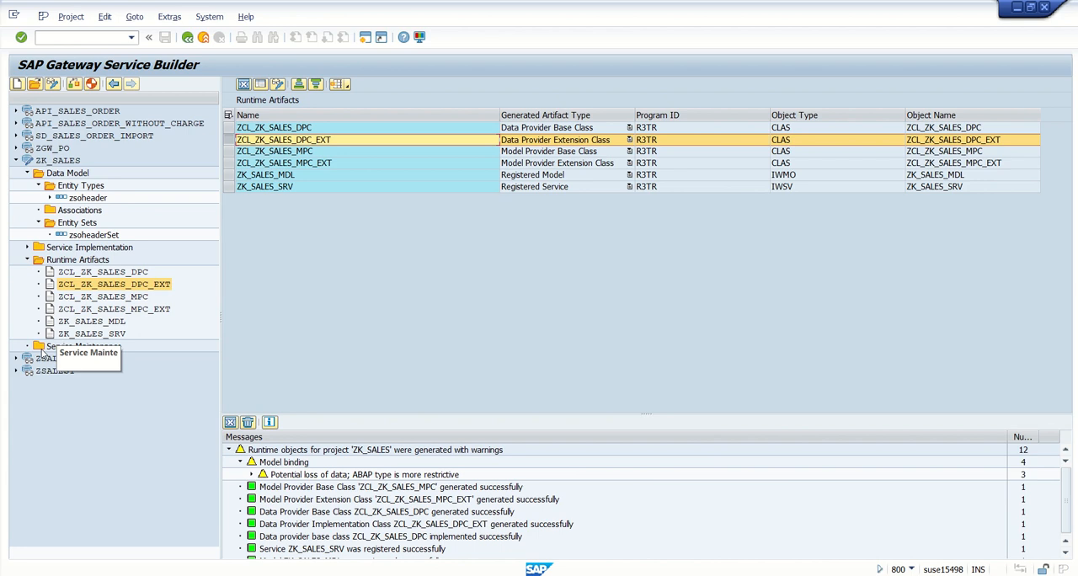
mouse_move(199, 192)
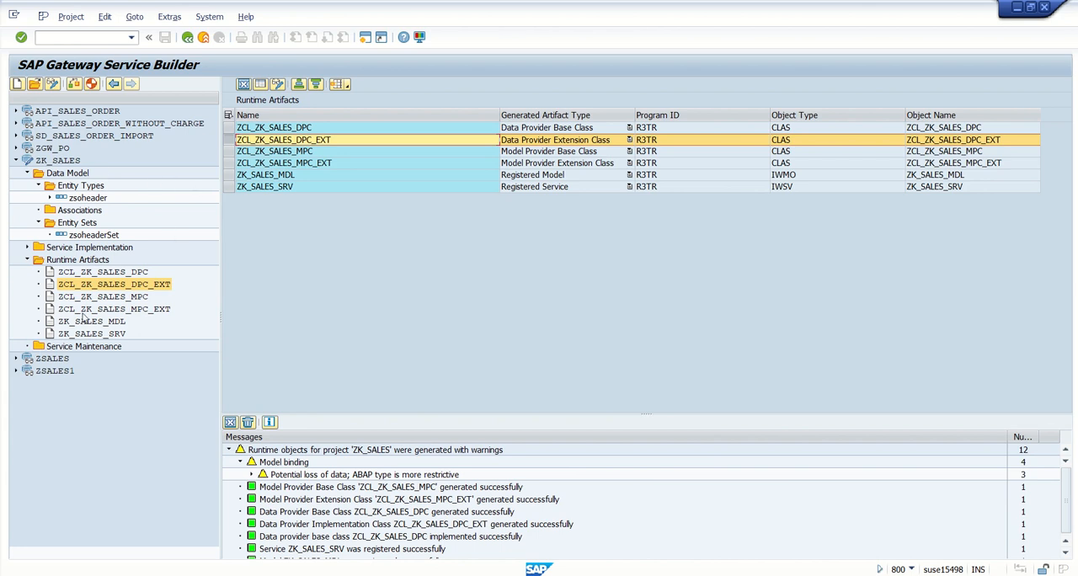
click(84, 333)
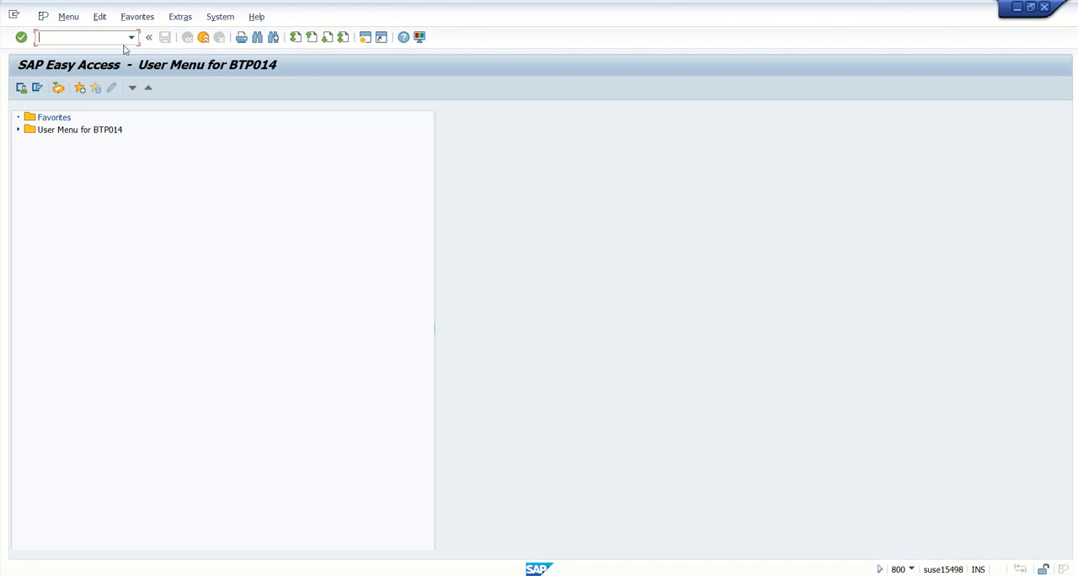
- Run transaction /IWFND/MAINT_SERVICE from the recent transactions list
click(131, 37)
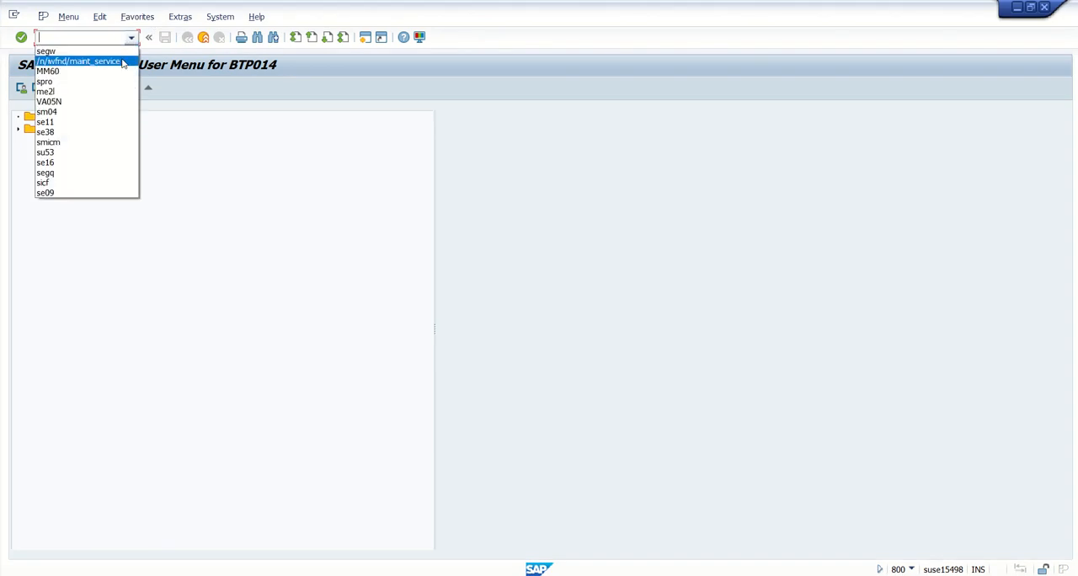
click(84, 62)
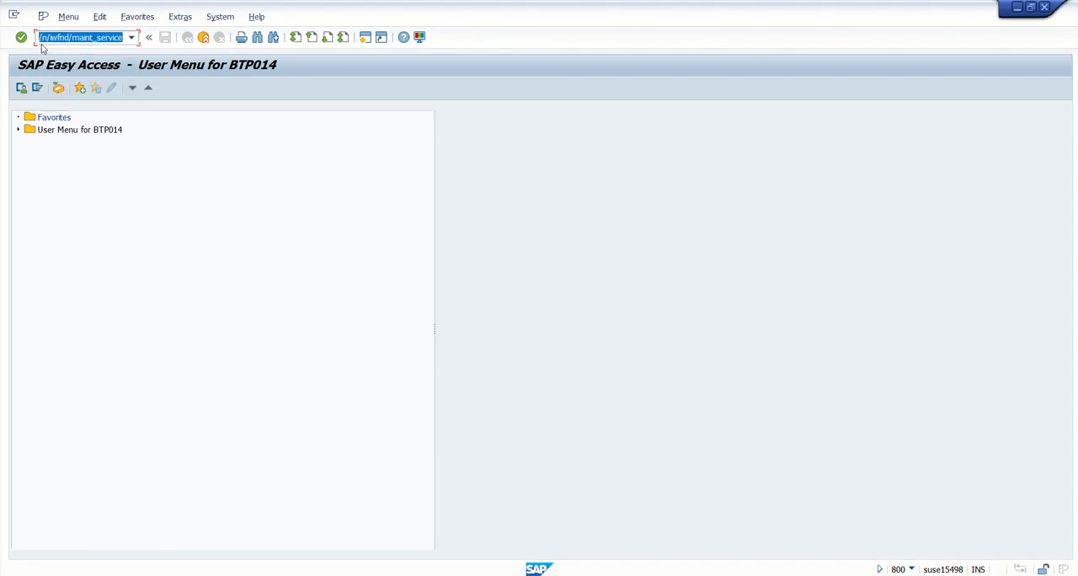
mouse_move(76, 48)
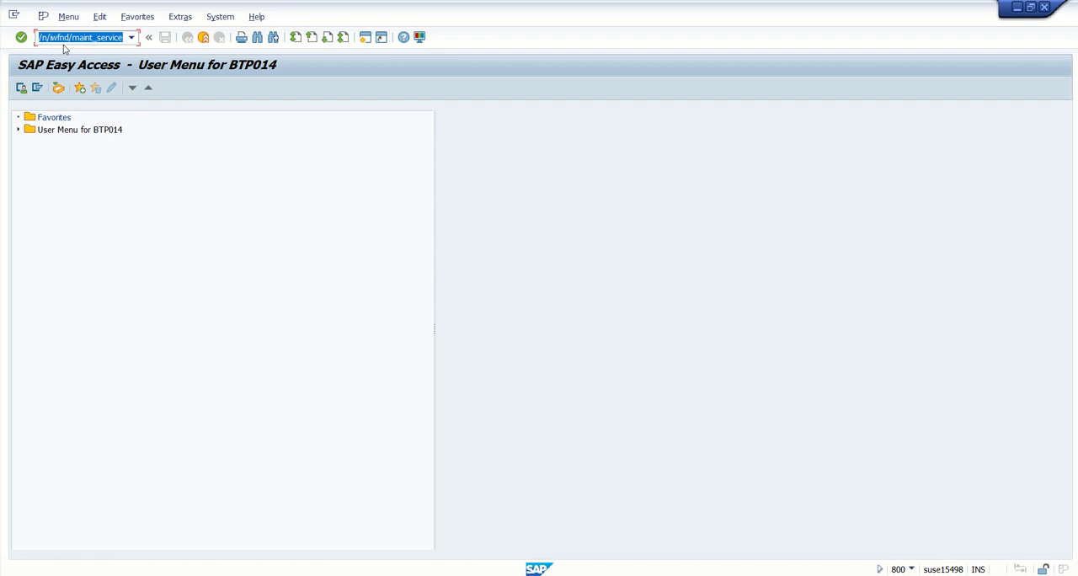
key(Enter)
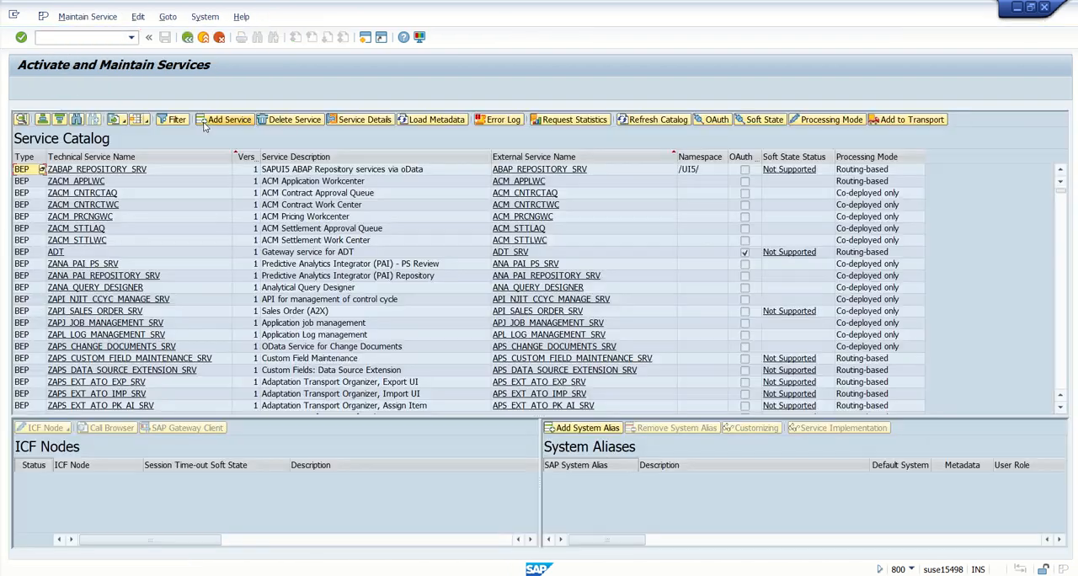
mouse_move(225, 118)
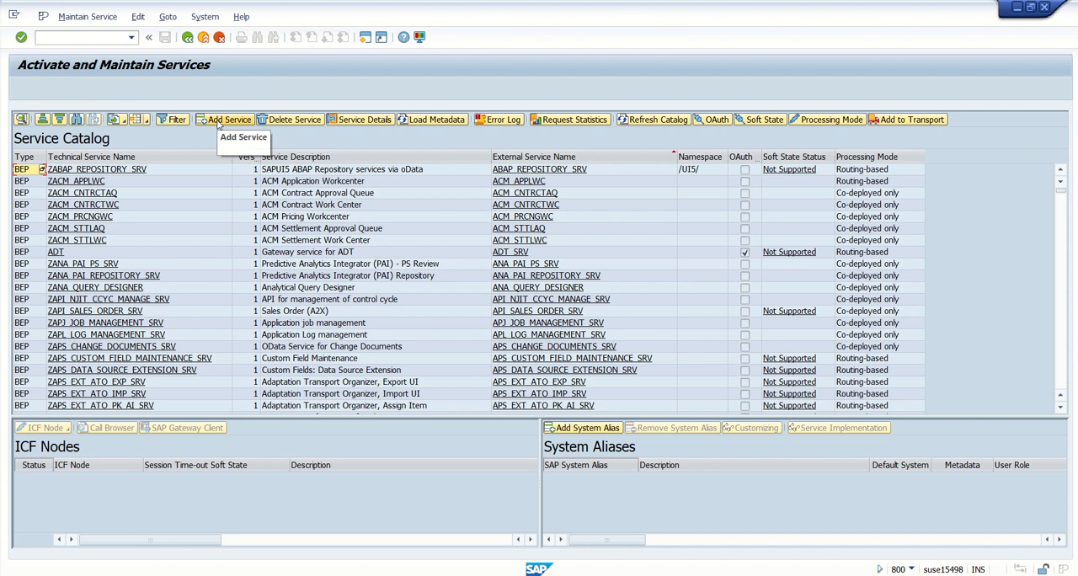
- Add Service: search alias LOCAL for ZK_SALES_SRV and add the found service
click(223, 118)
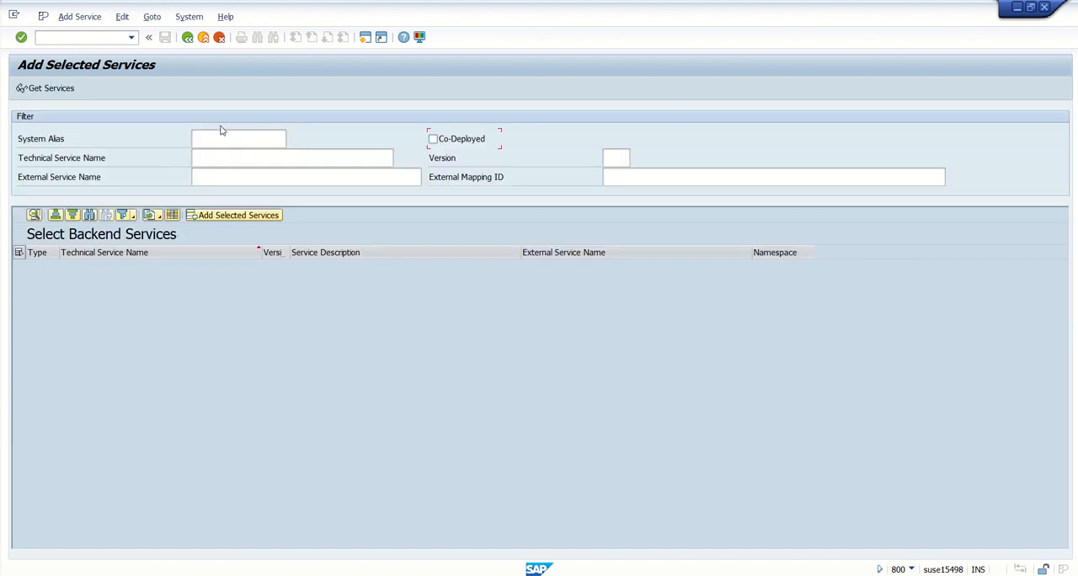
text(local)
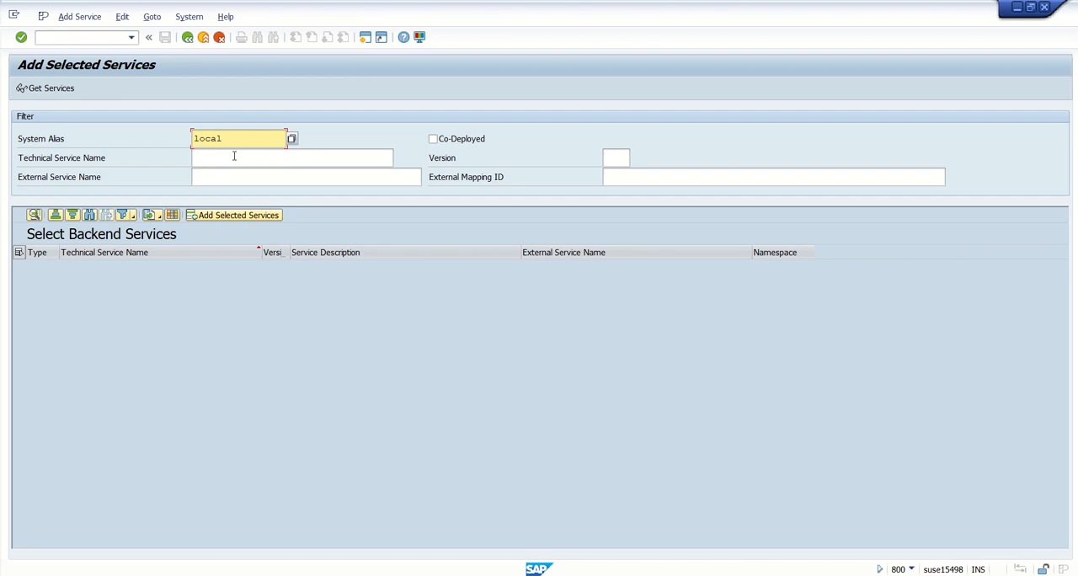
text(ZK_SALES_SRV)
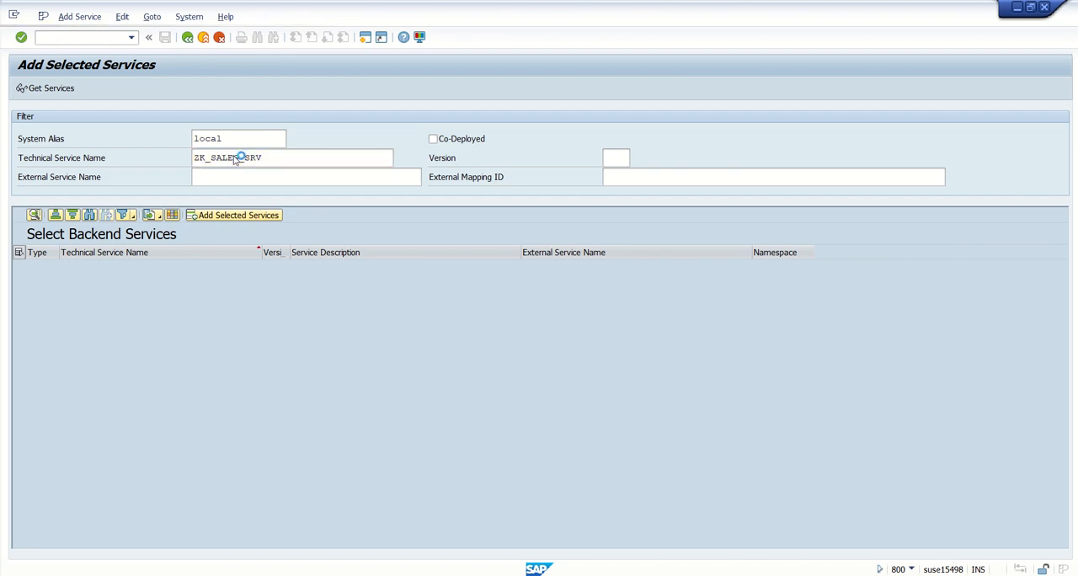
click(43, 87)
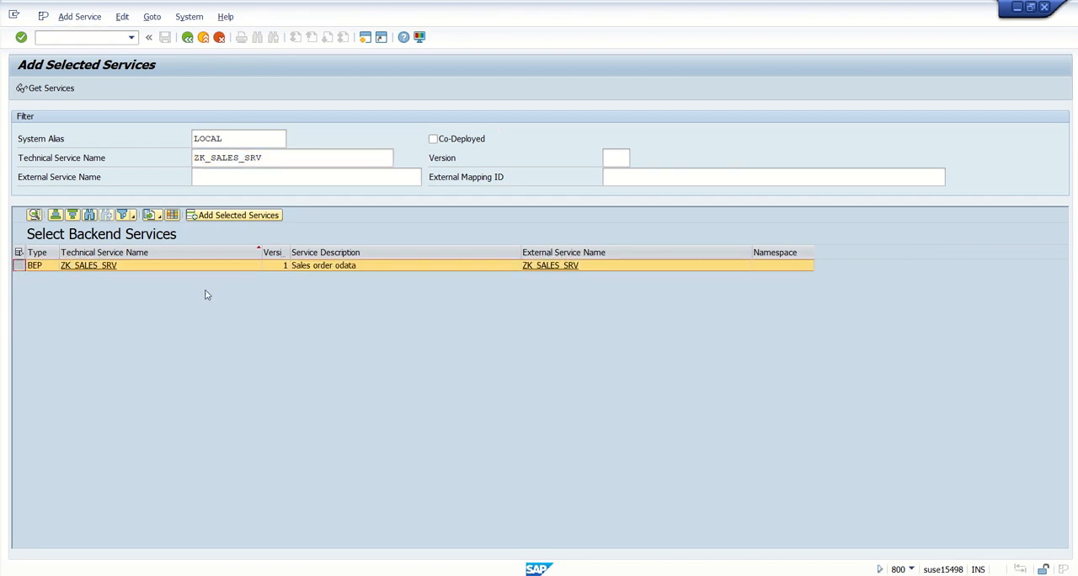
mouse_move(232, 216)
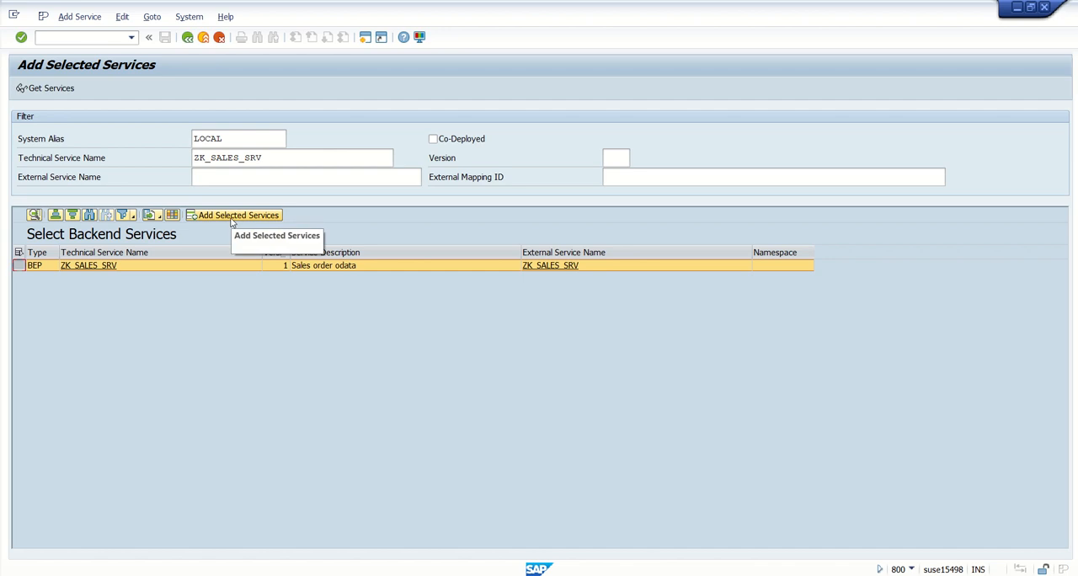
click(239, 215)
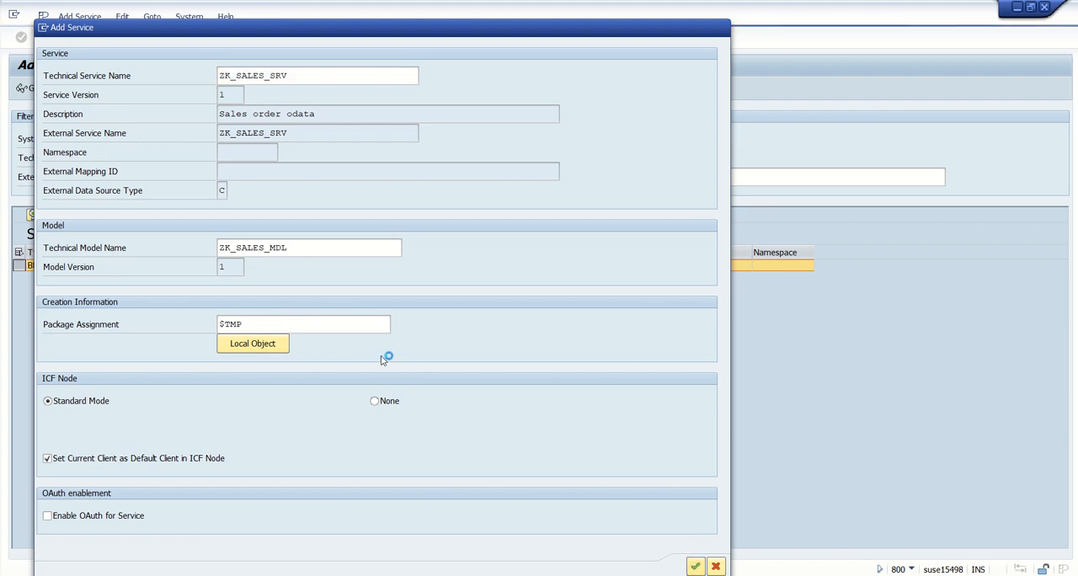
- Register ZK_SALES_SRV as a Local Object and acknowledge the creation message
click(697, 562)
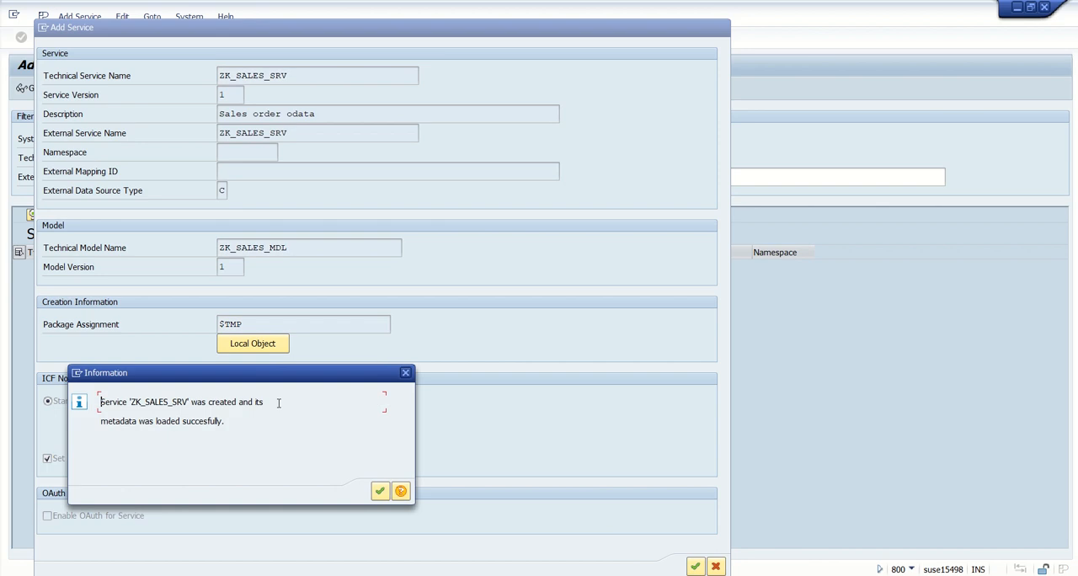
mouse_move(186, 418)
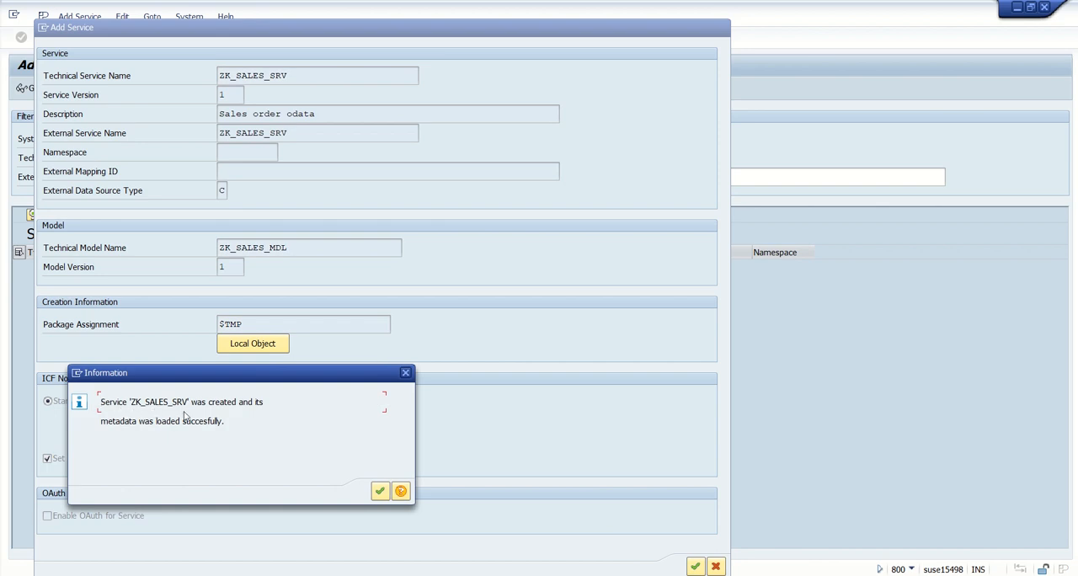
mouse_move(120, 438)
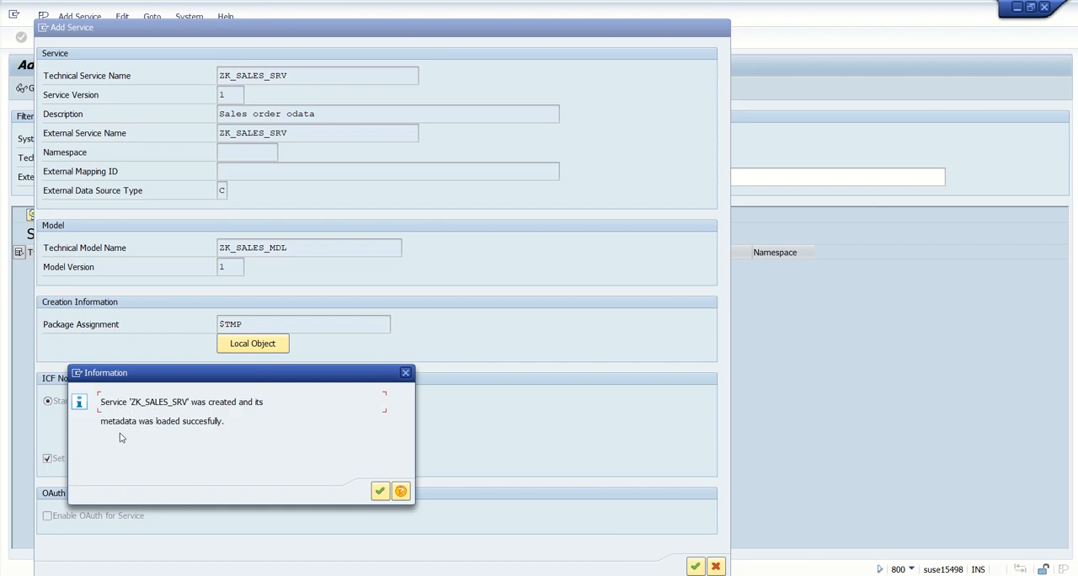
mouse_move(296, 460)
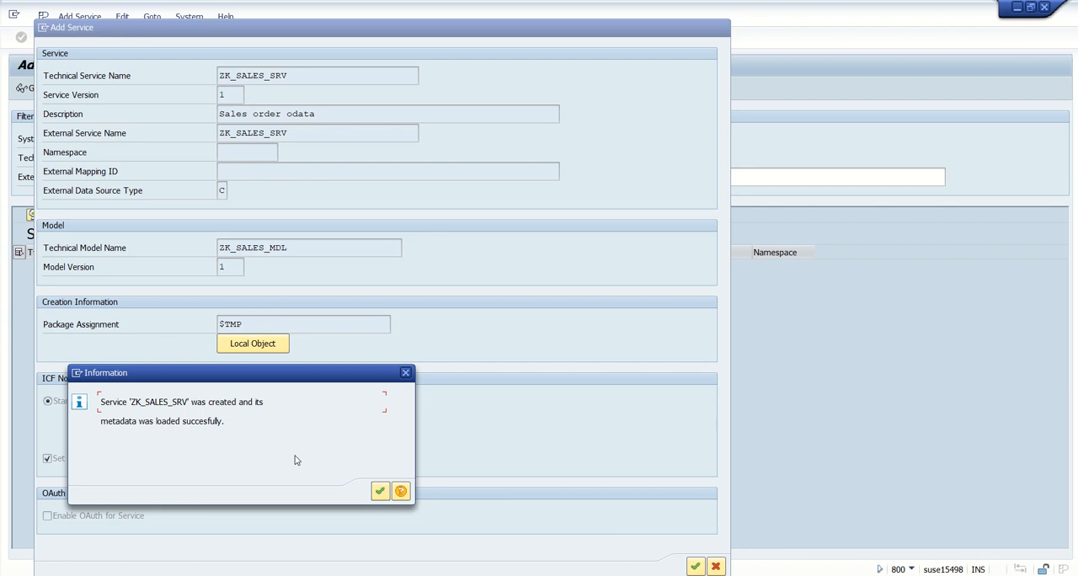
click(381, 492)
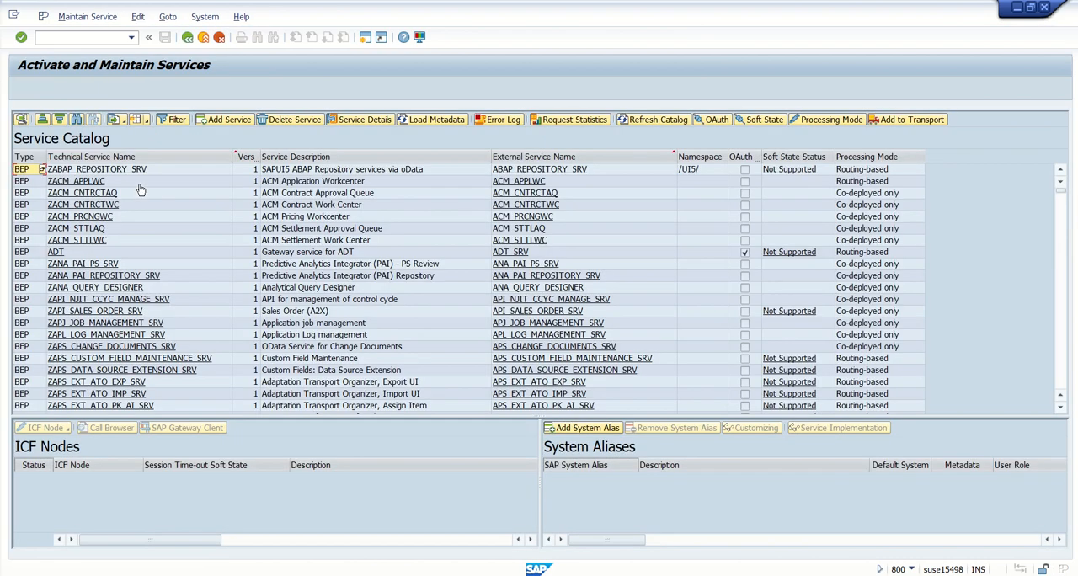
mouse_move(192, 233)
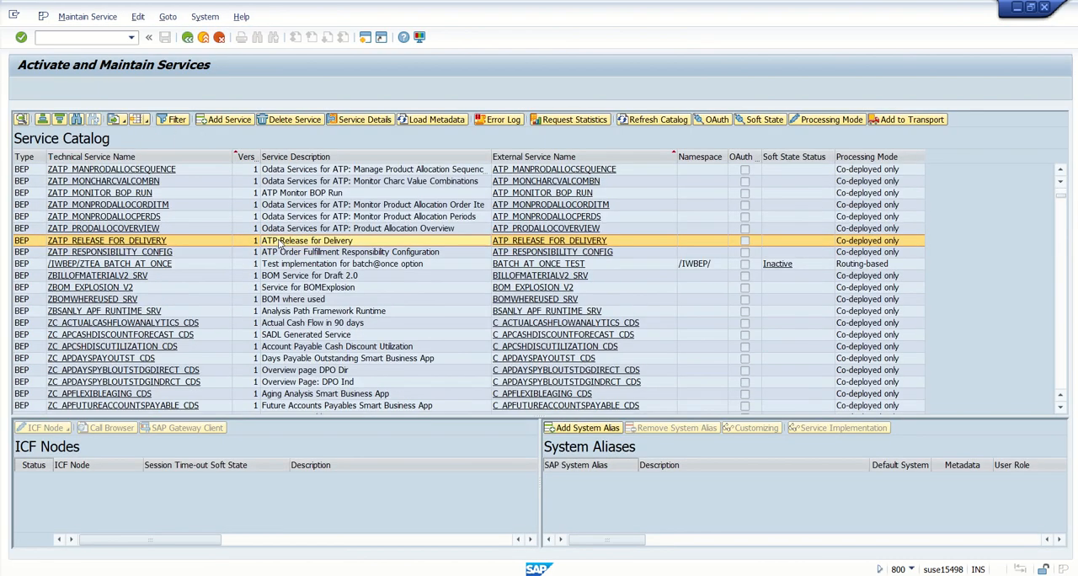
- Filter the catalog to ZK_SALES_SRV and launch it in SAP Gateway Client
scroll(down, 3)
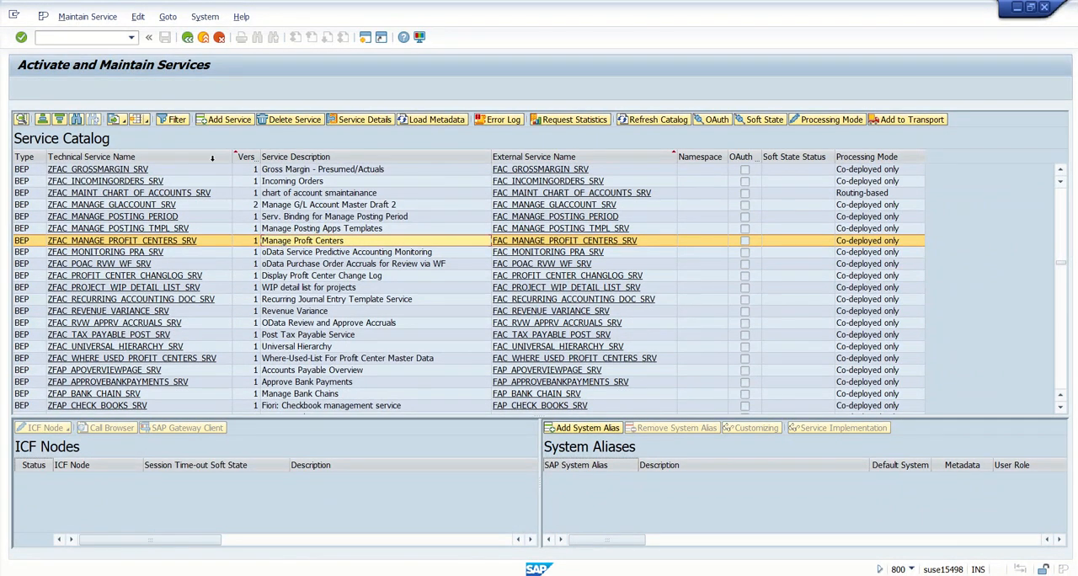
click(171, 118)
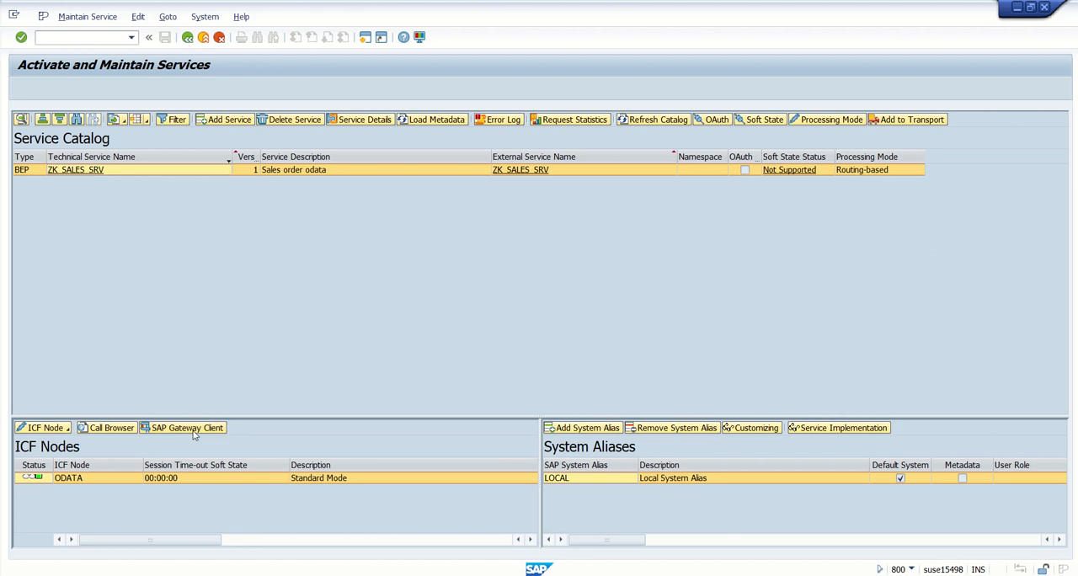
click(182, 428)
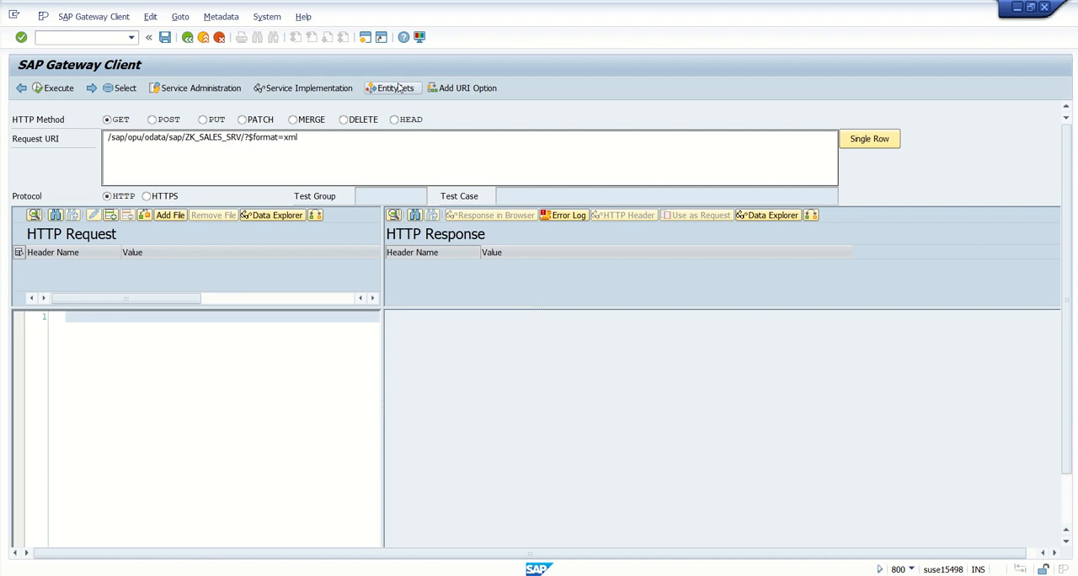
- Execute GET on zsoheaderSet?$format=json and review the status 200 sales order results
click(395, 87)
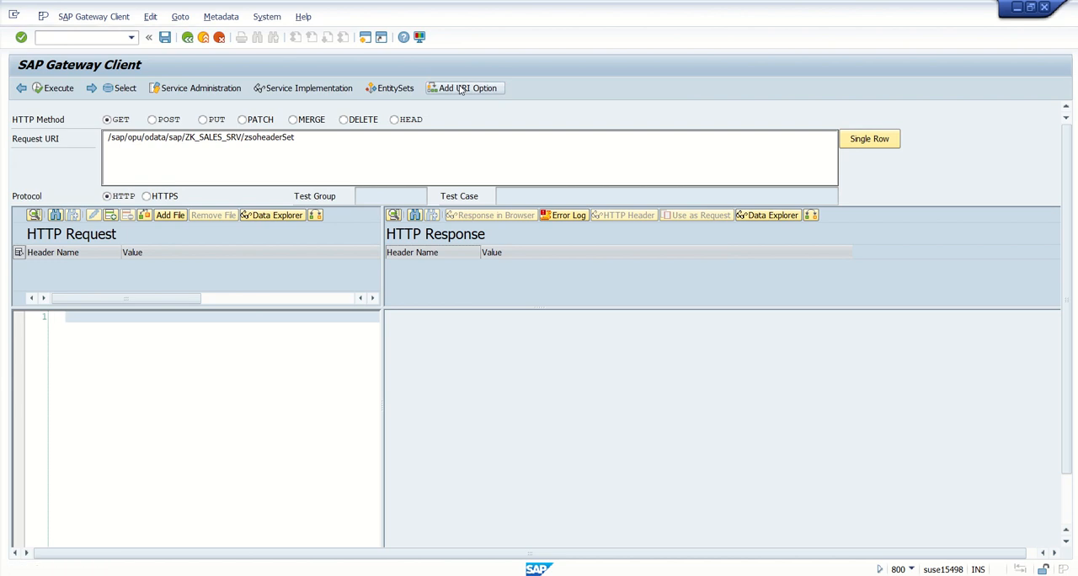
click(465, 88)
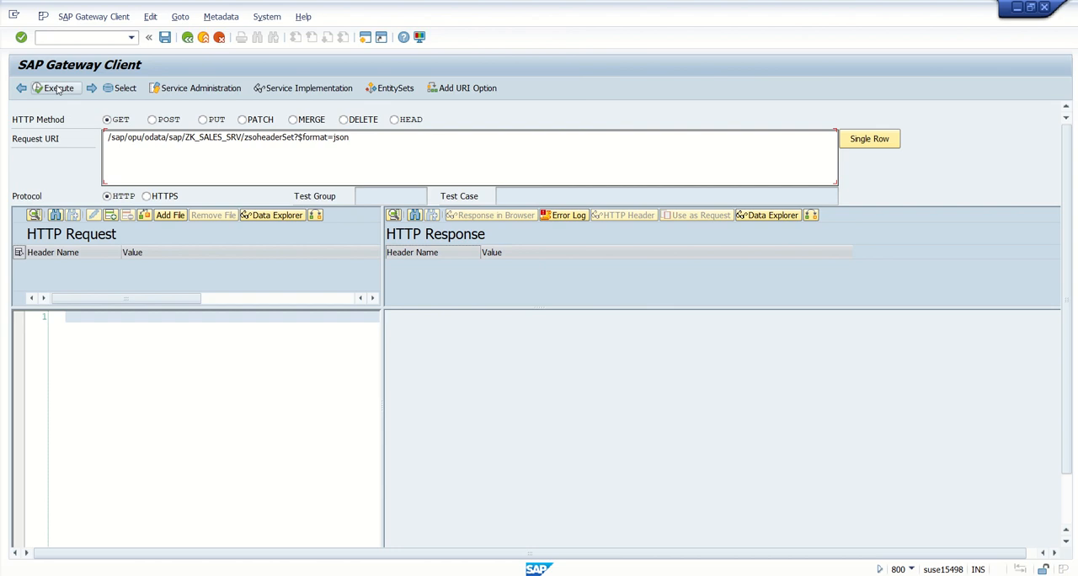
click(54, 88)
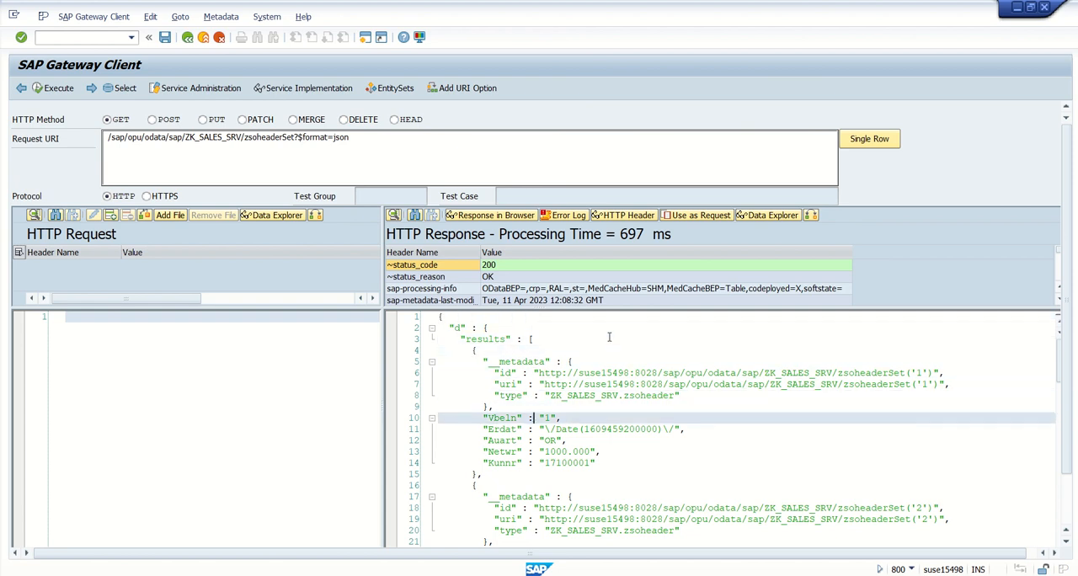
scroll(down, 3)
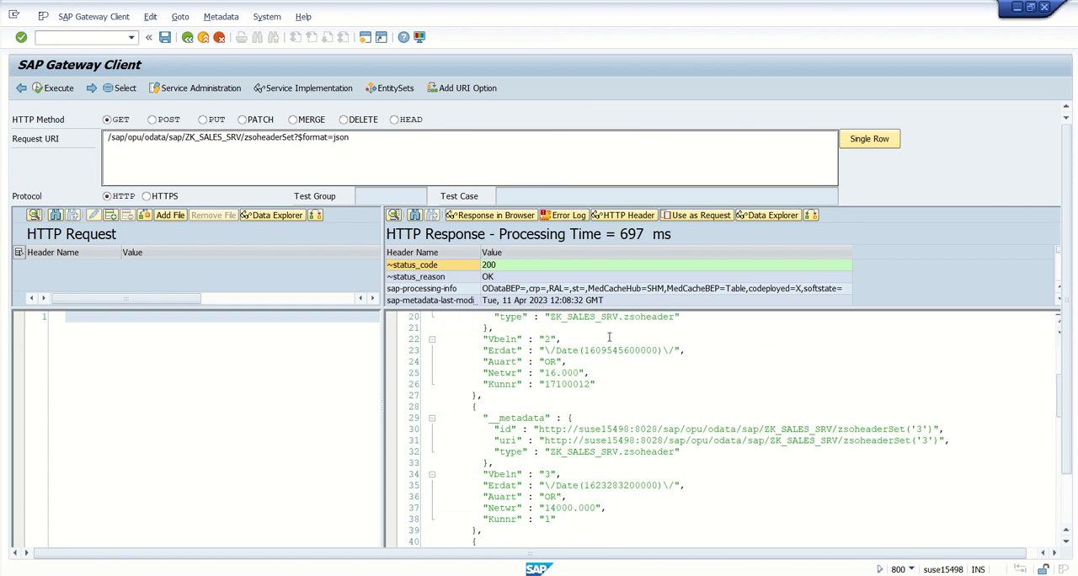
scroll(down, 3)
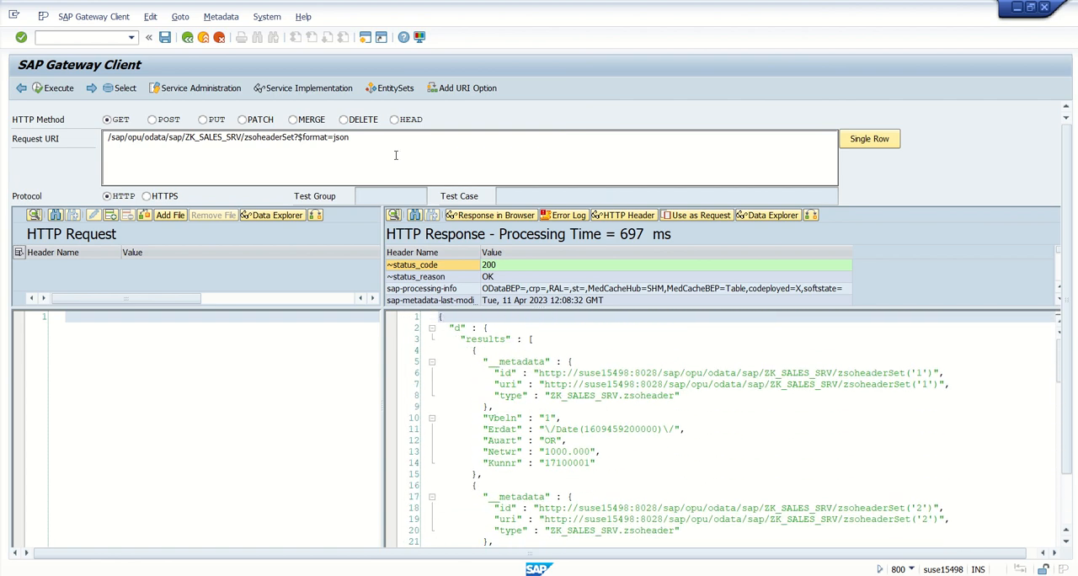
mouse_move(186, 41)
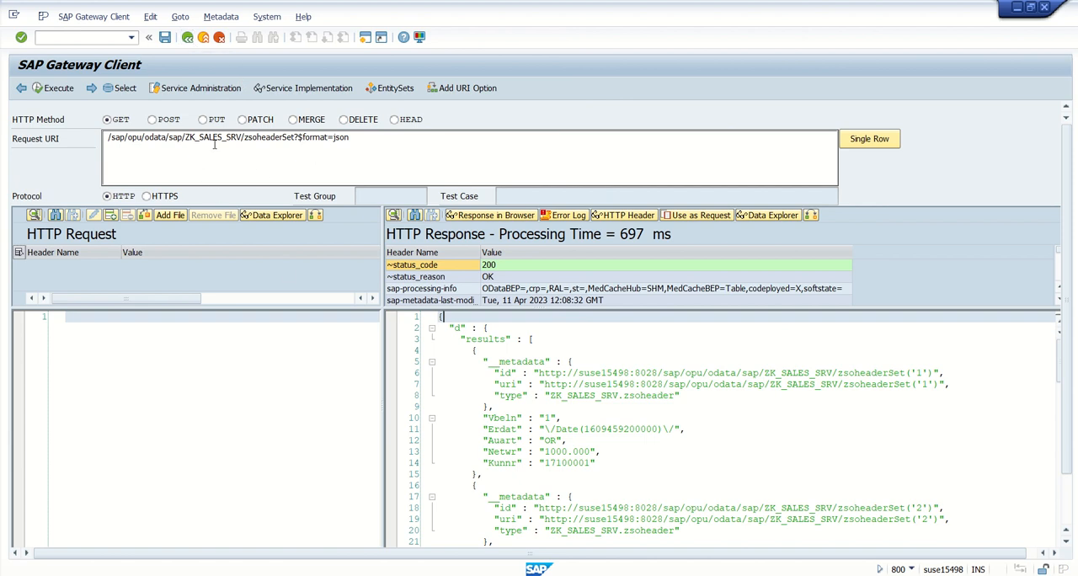
mouse_move(246, 145)
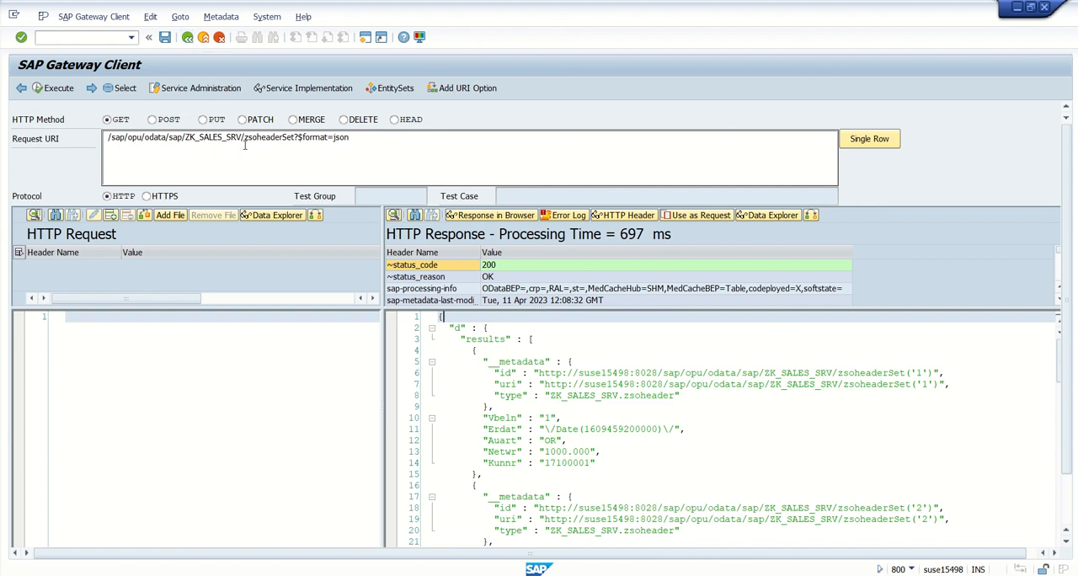